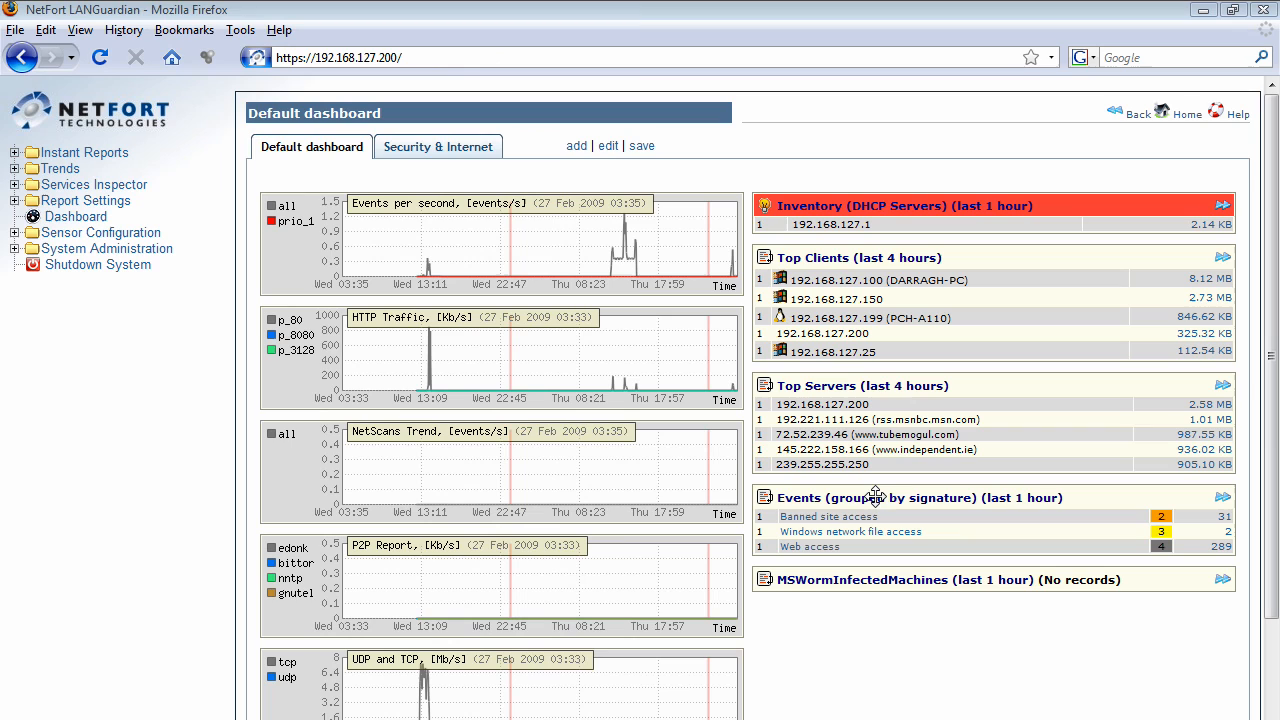
mouse_move(850, 480)
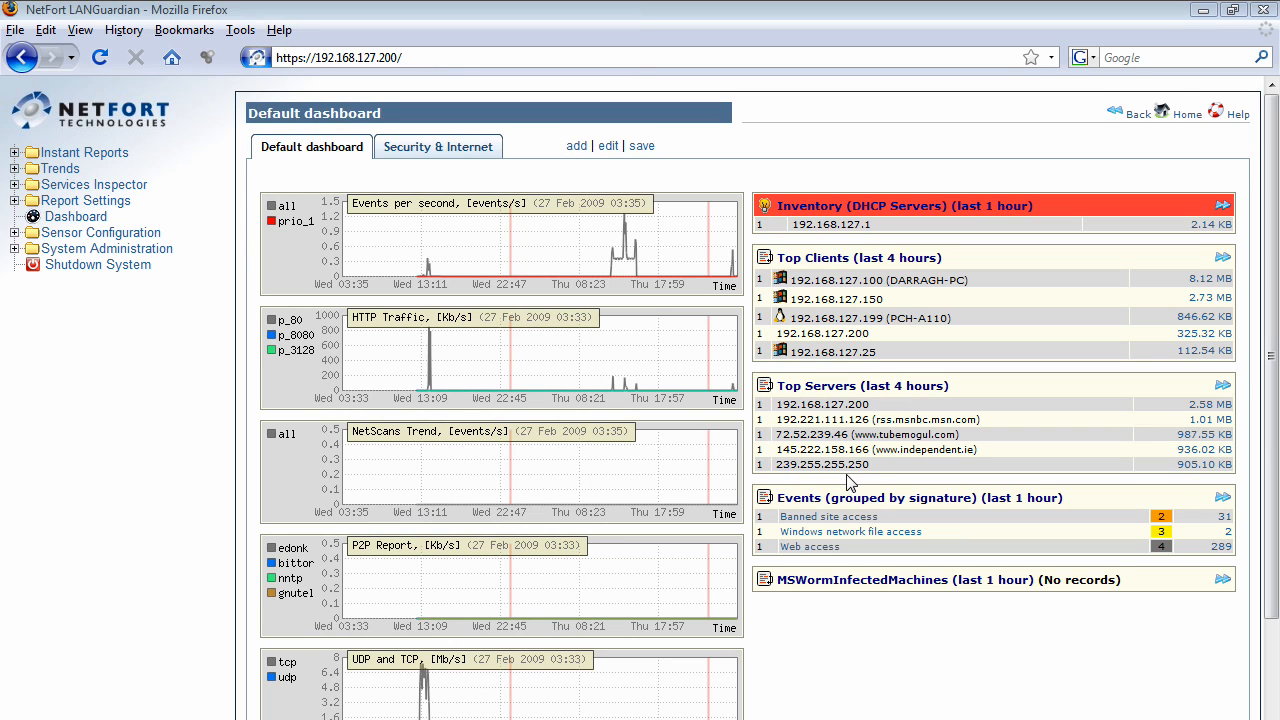
mouse_move(816, 570)
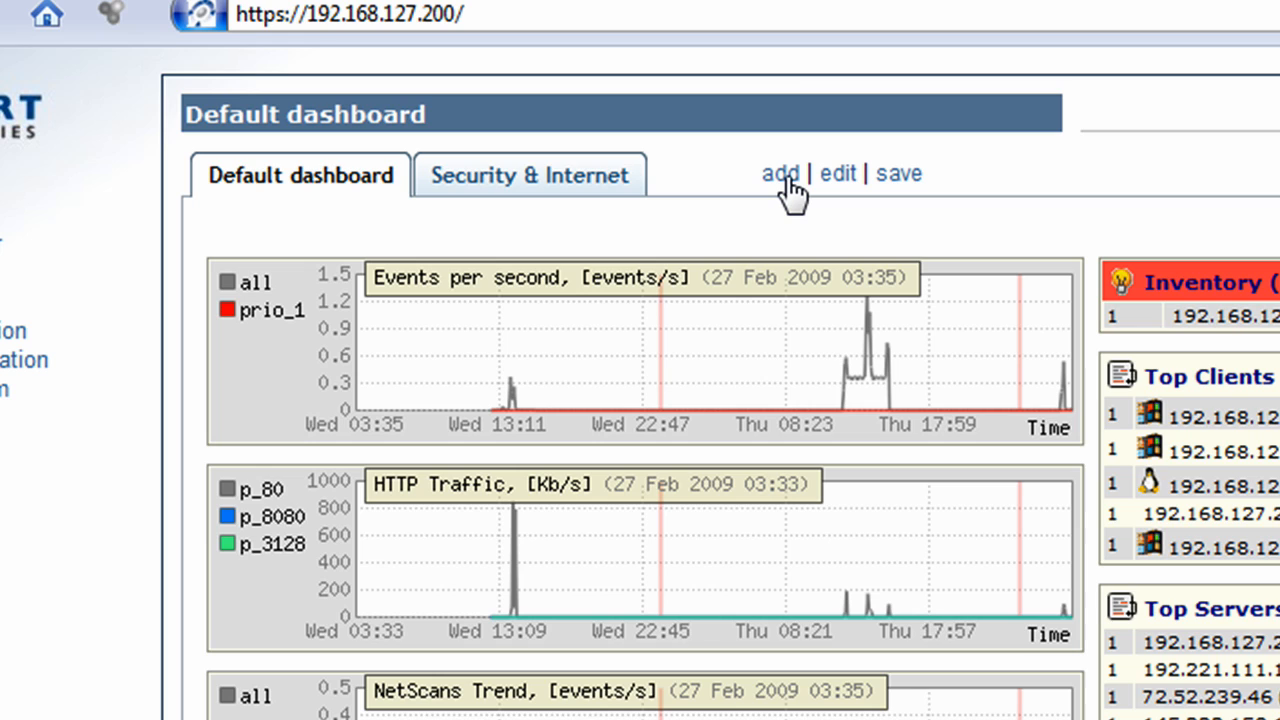
- Switch to the Security & Internet dashboard and enter its Dashboard Configuration editor
left_click(528, 176)
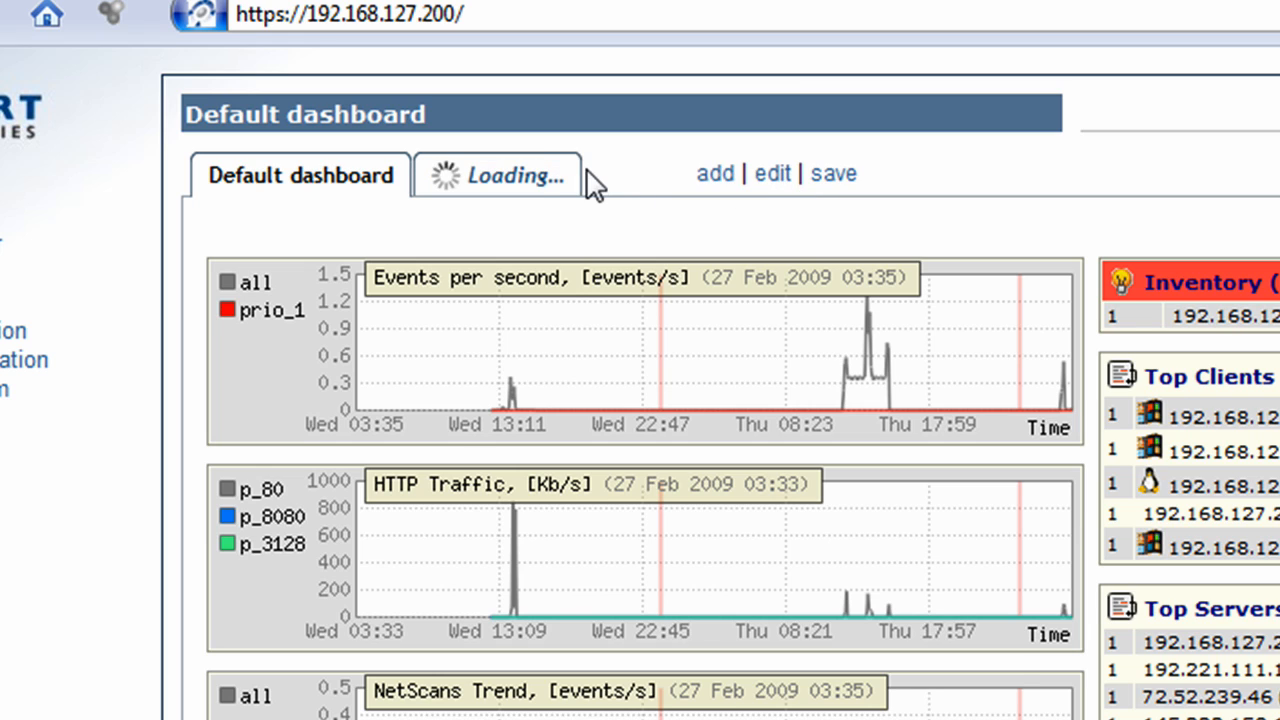
left_click(530, 174)
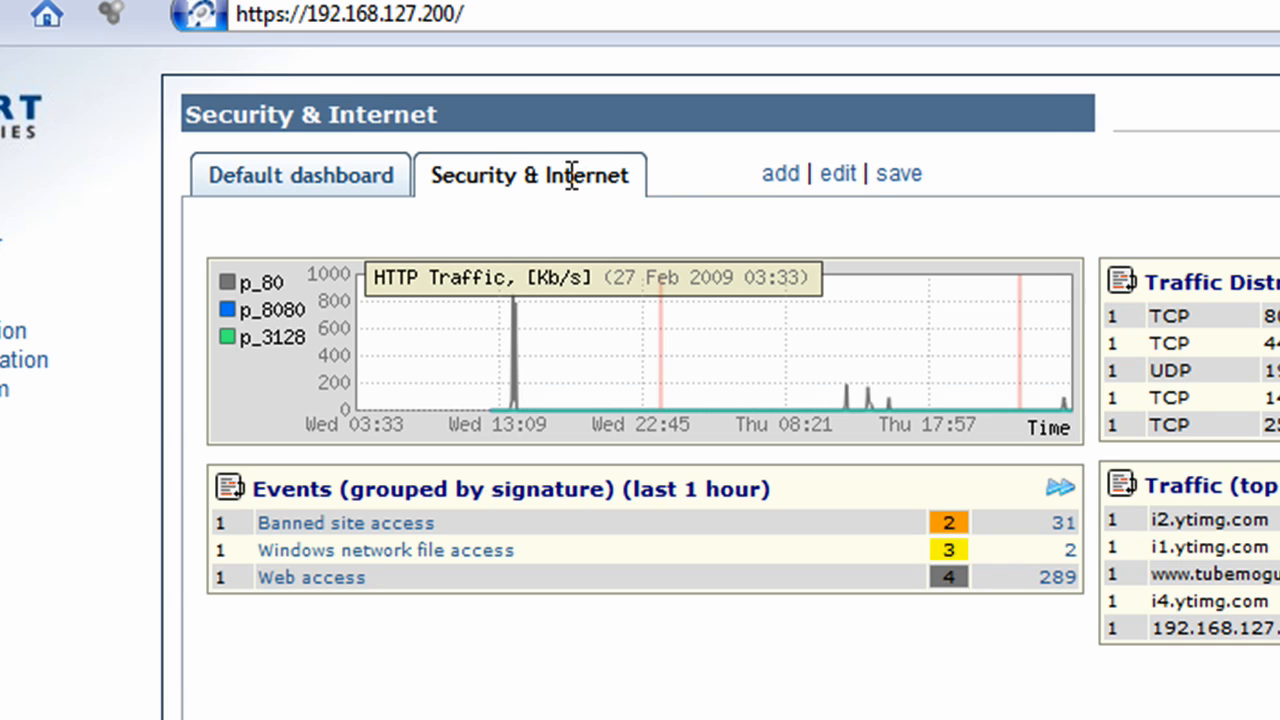
left_click(836, 172)
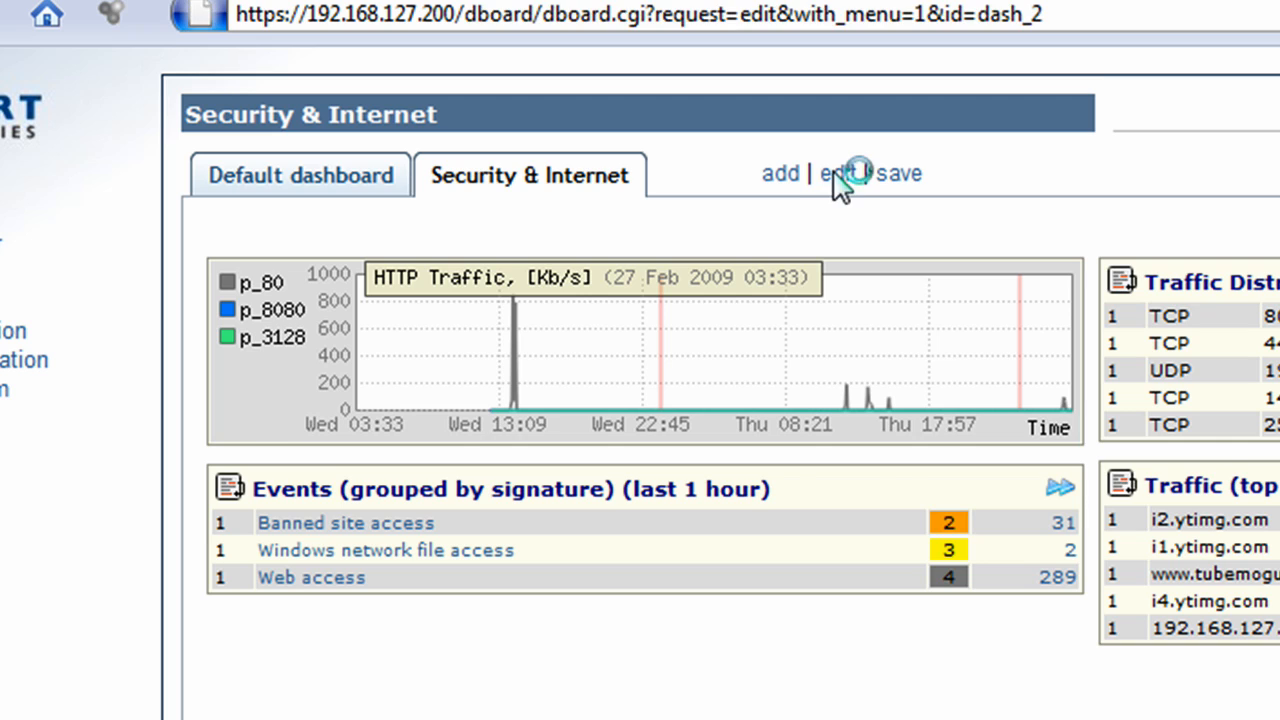
left_click(840, 172)
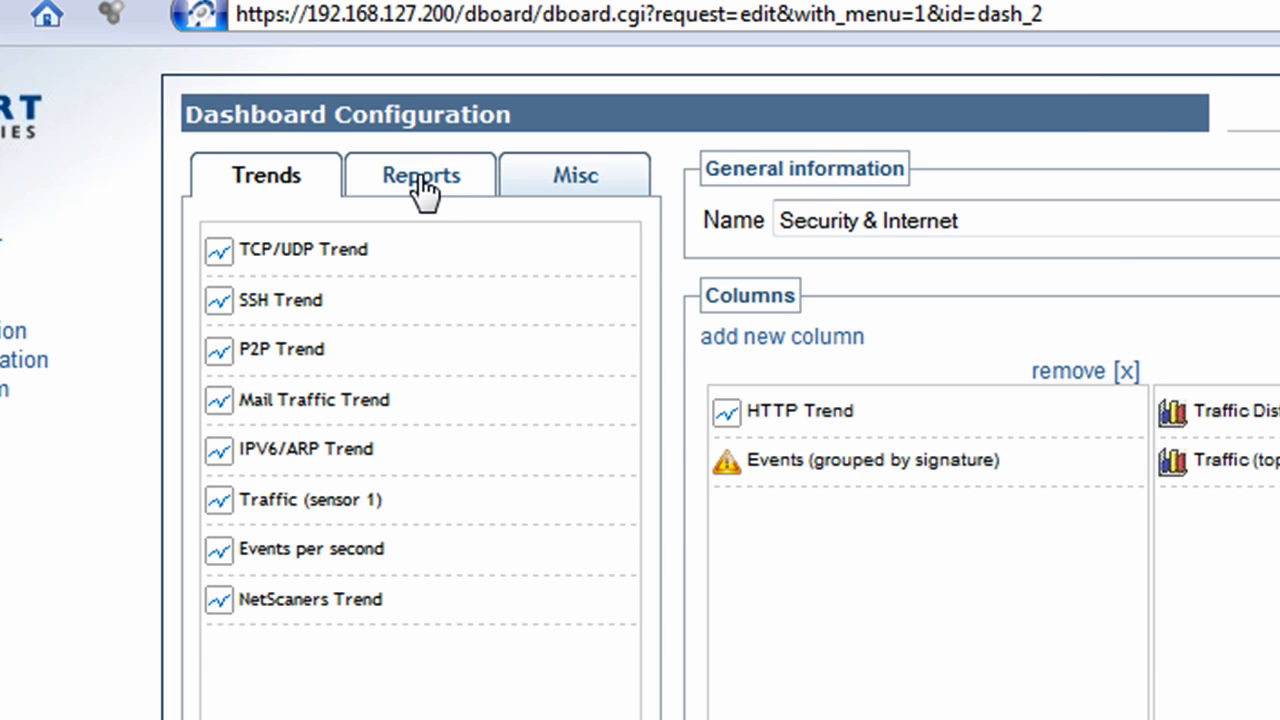
- Show the Reports list with the Conflicker Worm event reports available to add
left_click(420, 176)
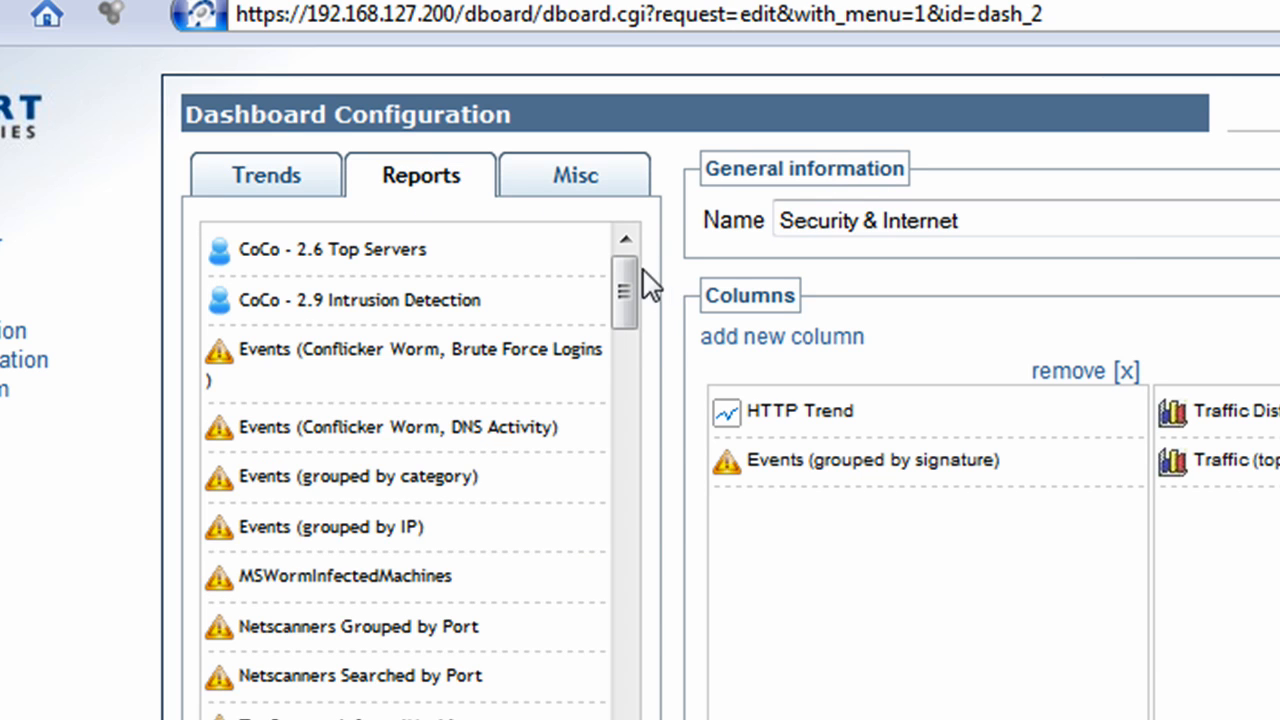
mouse_move(568, 282)
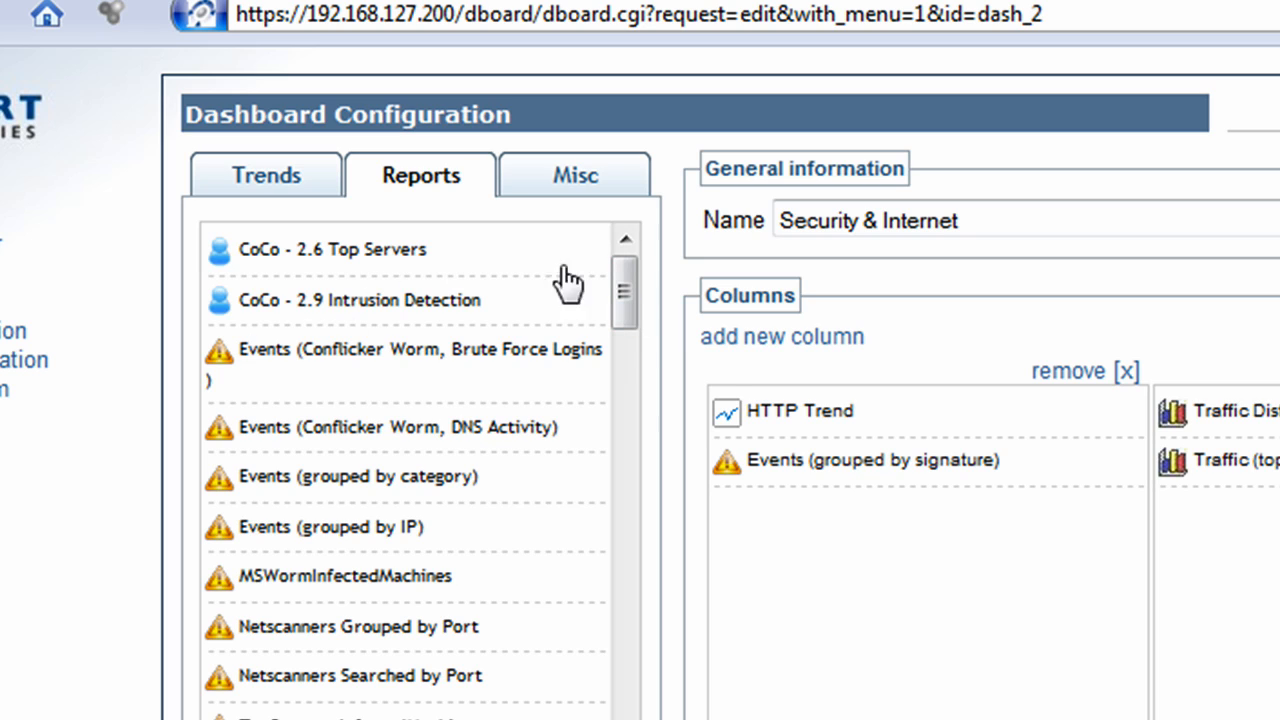
mouse_move(222, 280)
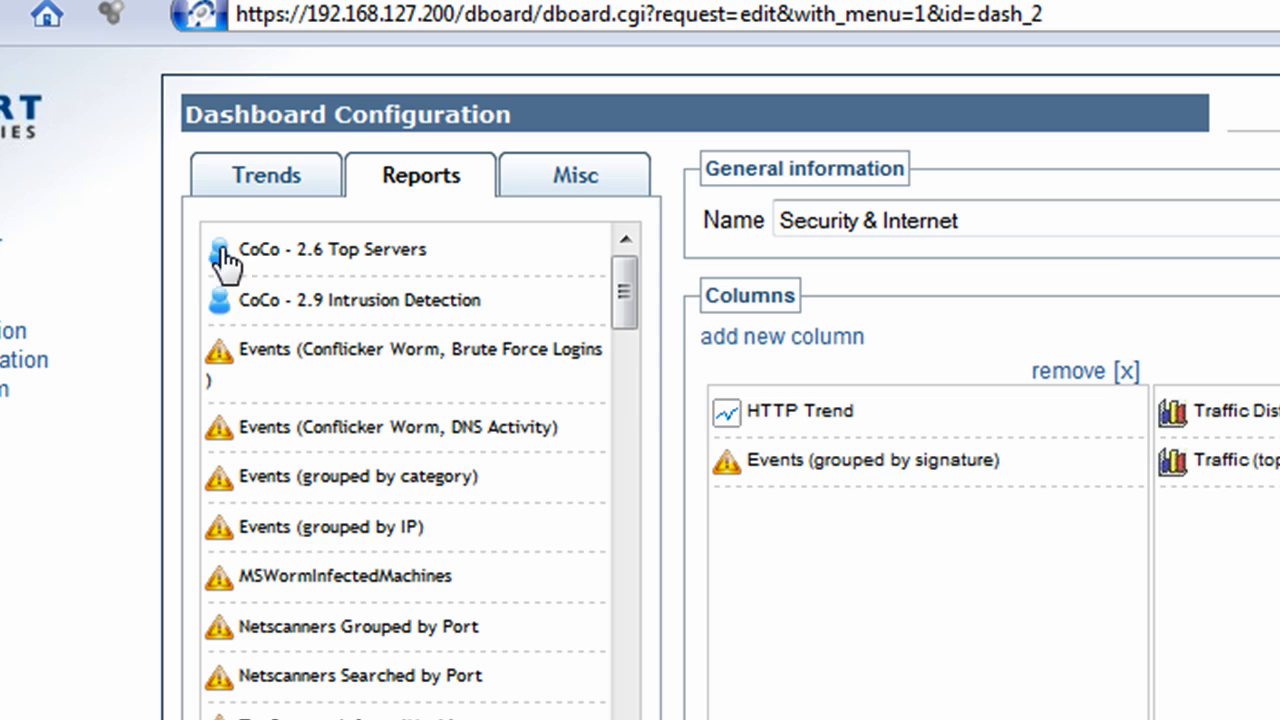
mouse_move(232, 364)
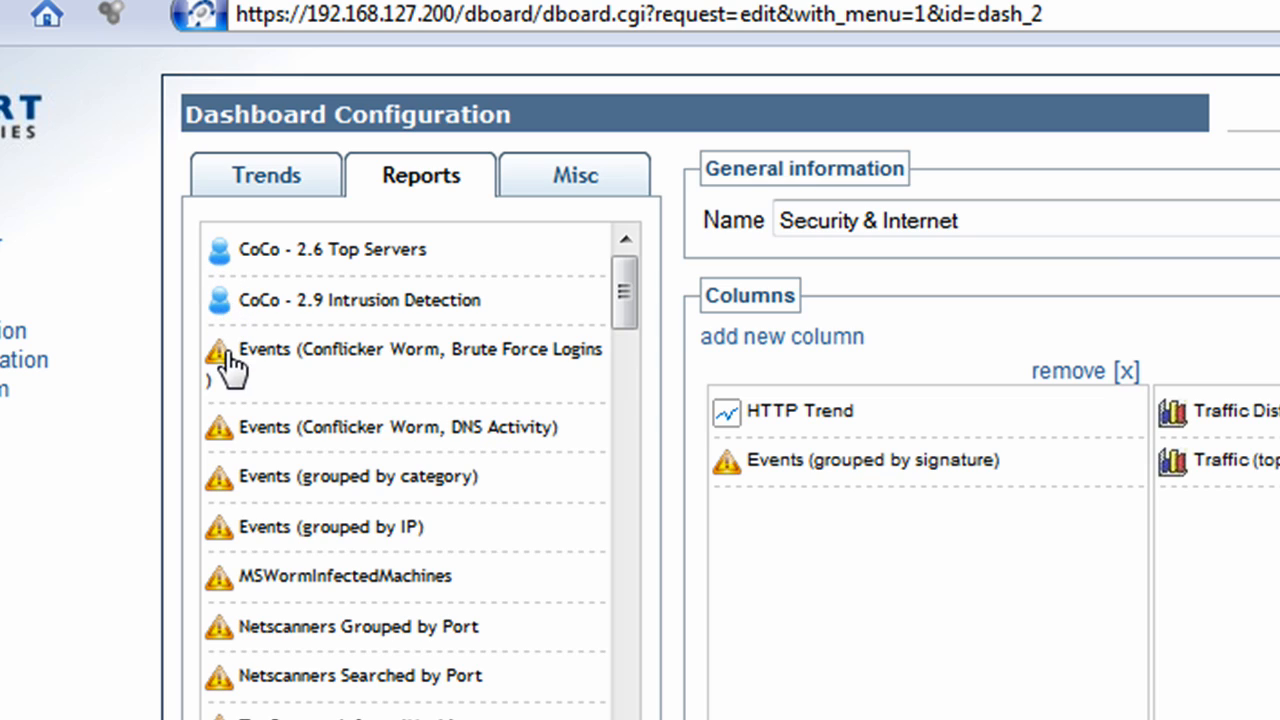
mouse_move(222, 376)
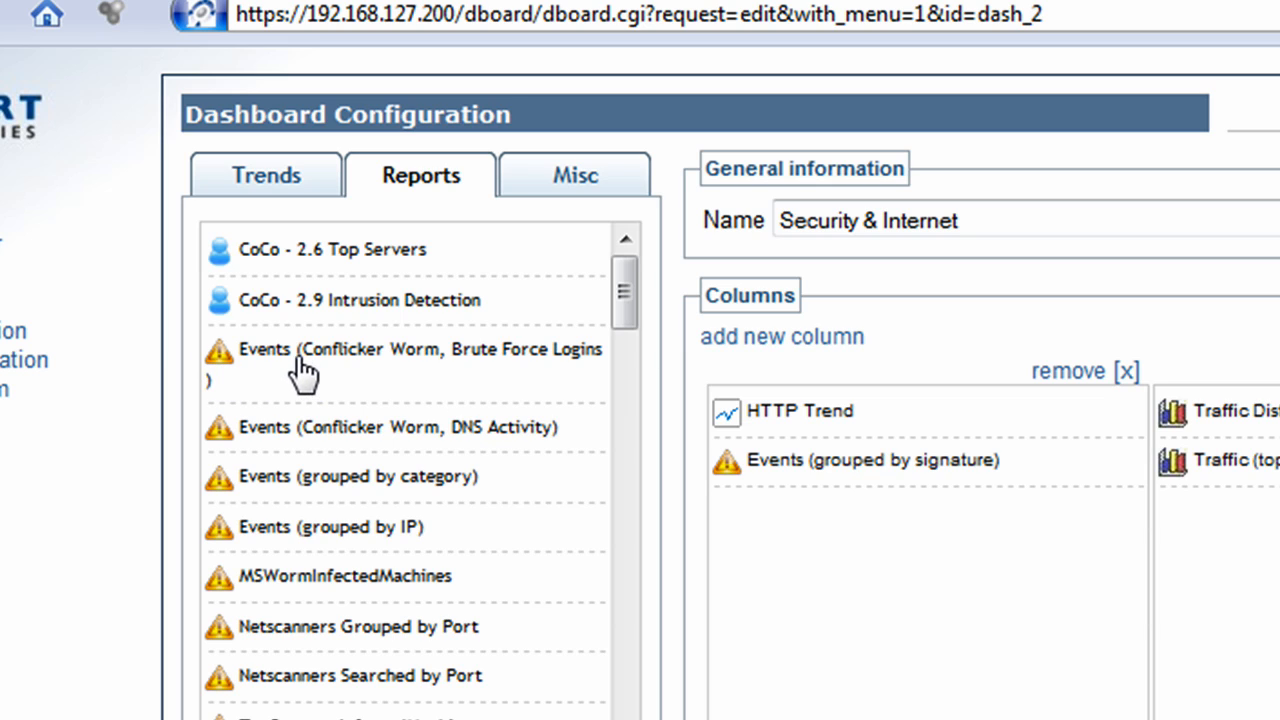
mouse_move(320, 364)
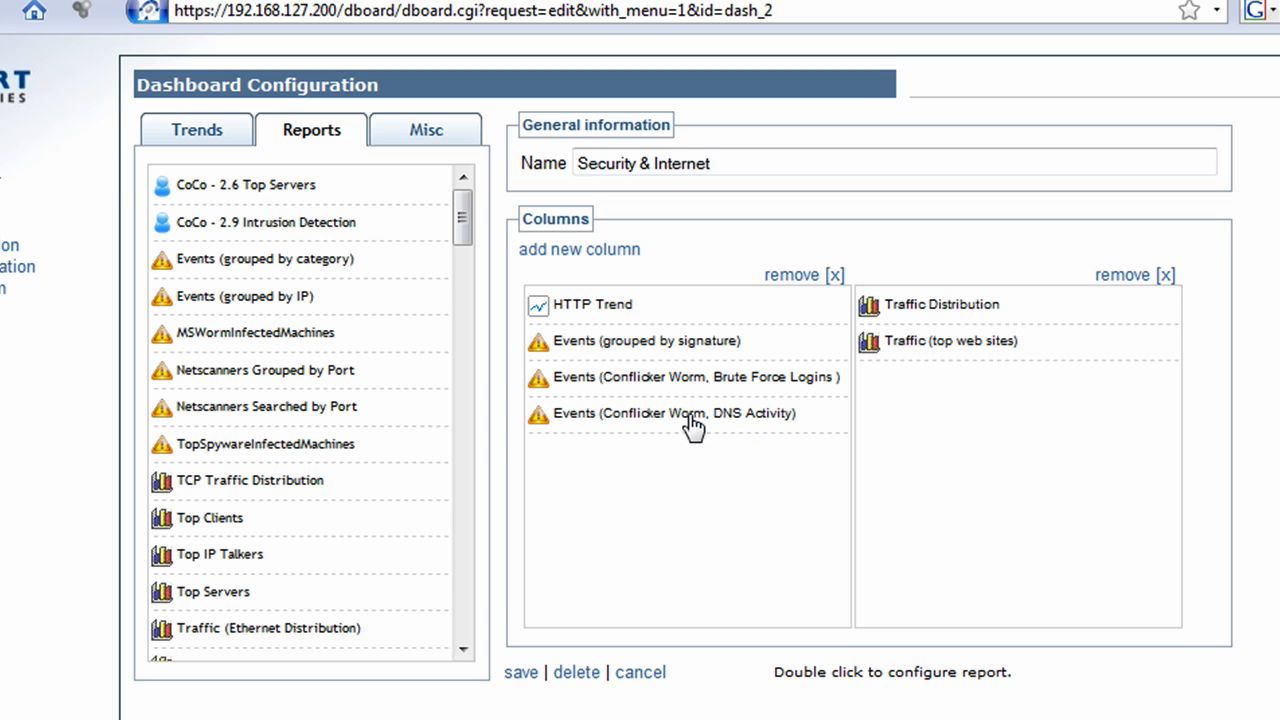
mouse_move(616, 402)
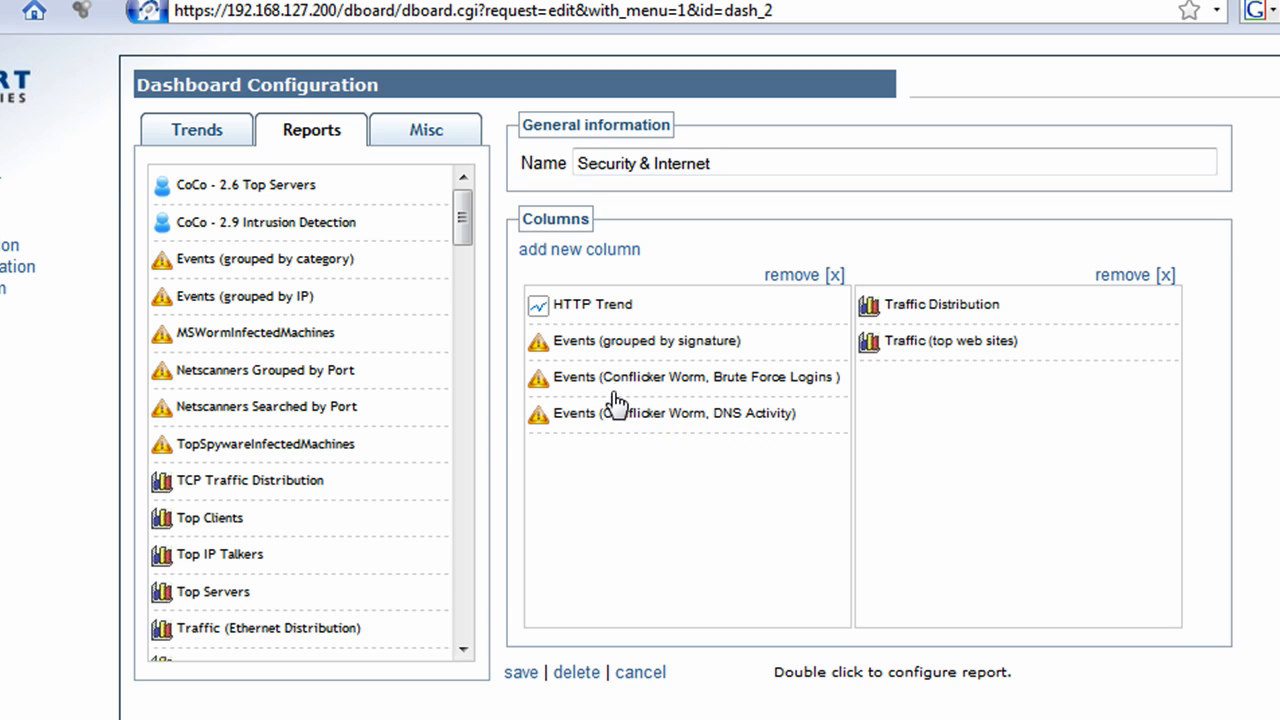
mouse_move(584, 388)
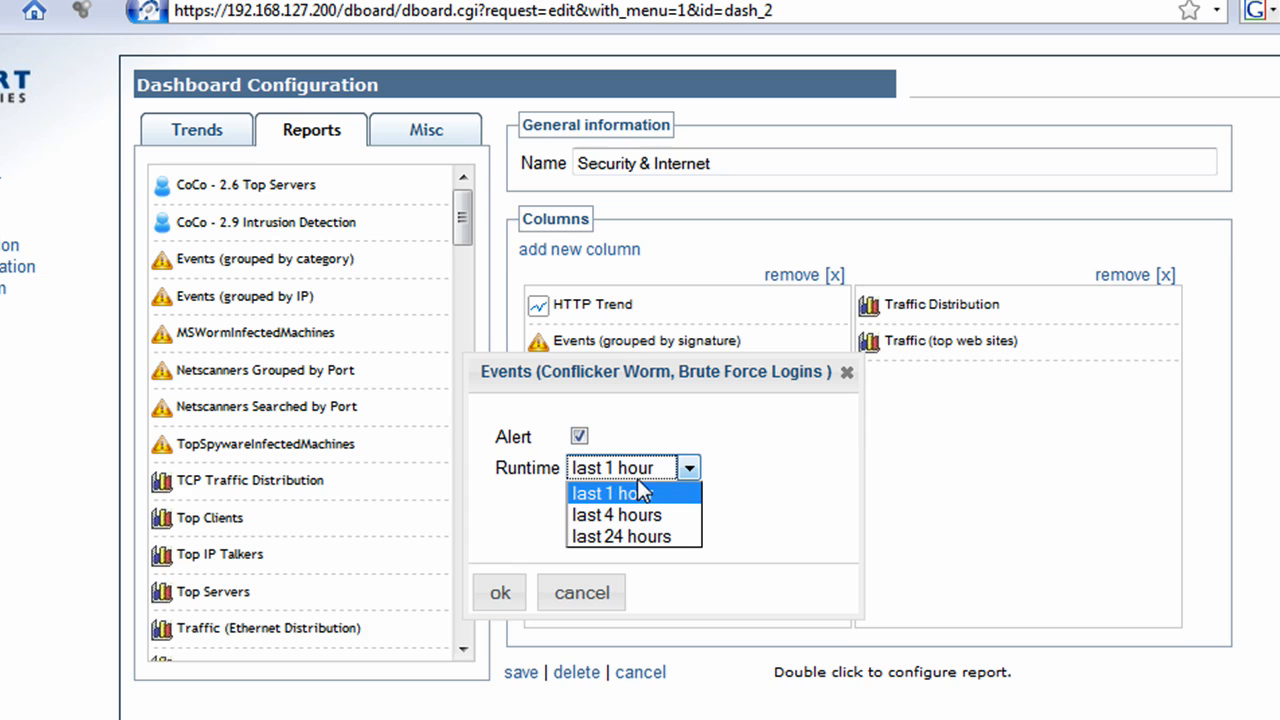
- Set both Conflicker Worm reports to alert over the last 24 hours and save the dashboard
left_click(500, 592)
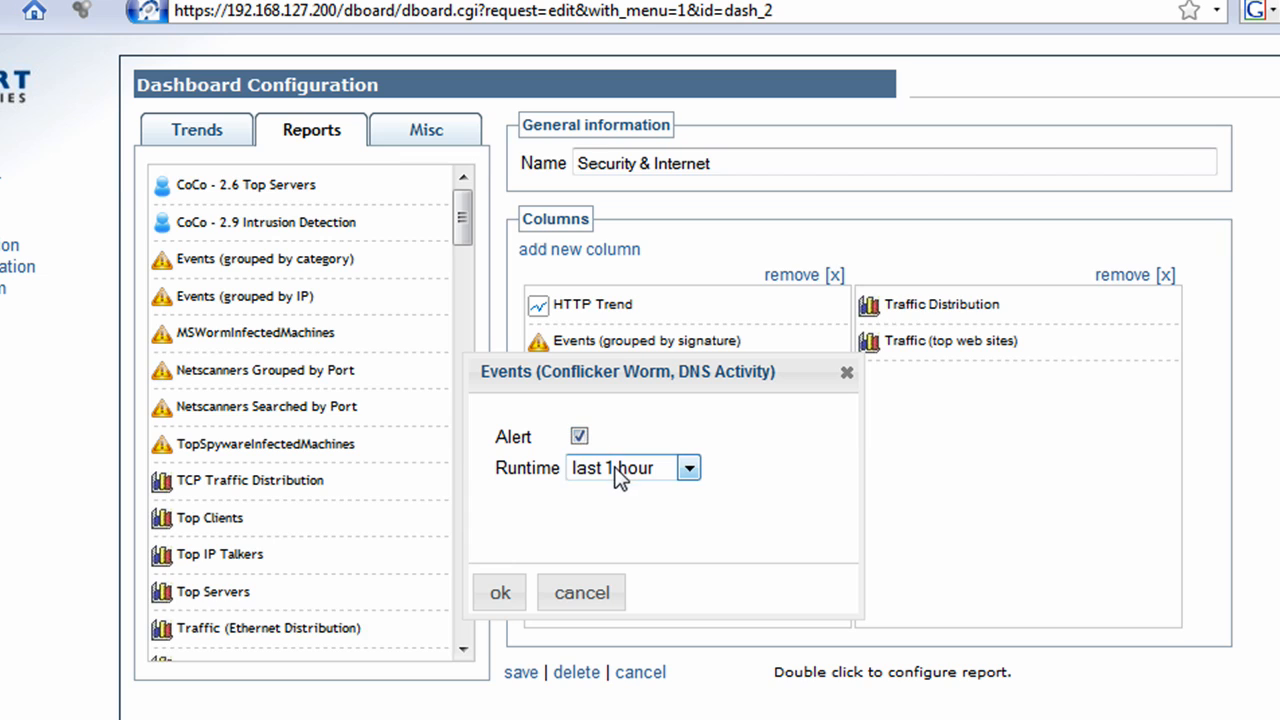
left_click(688, 468)
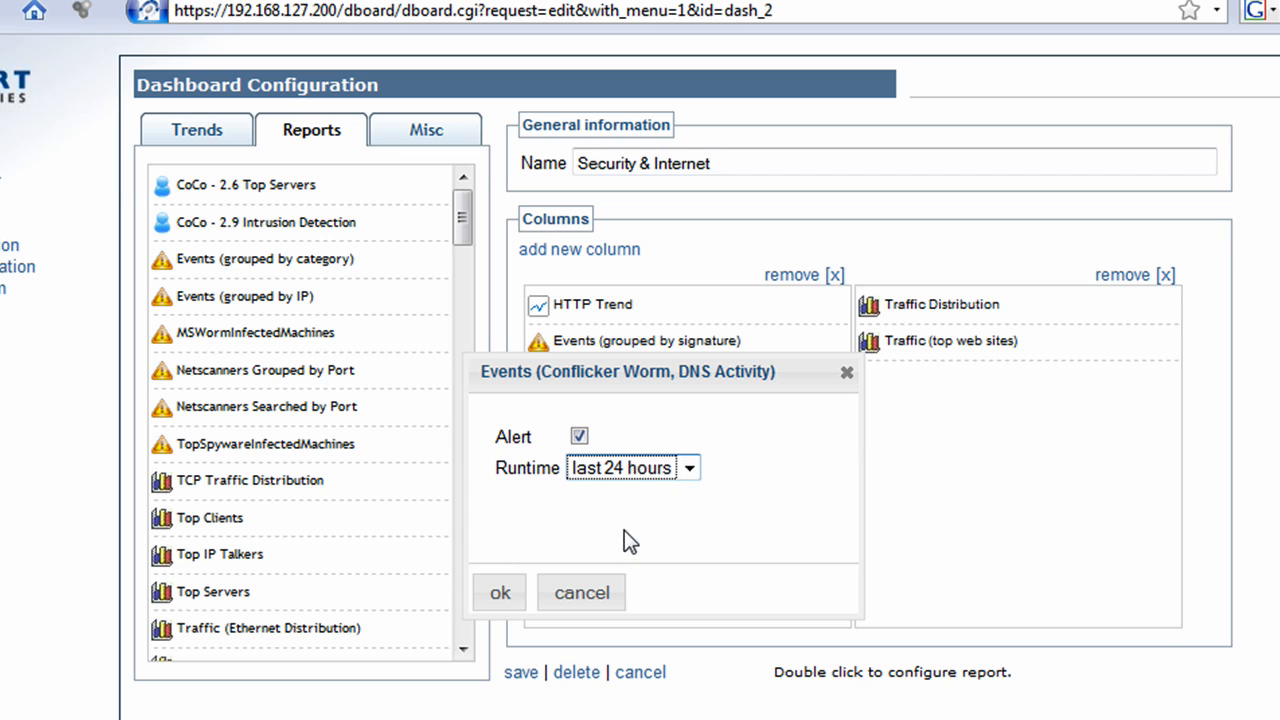
left_click(500, 592)
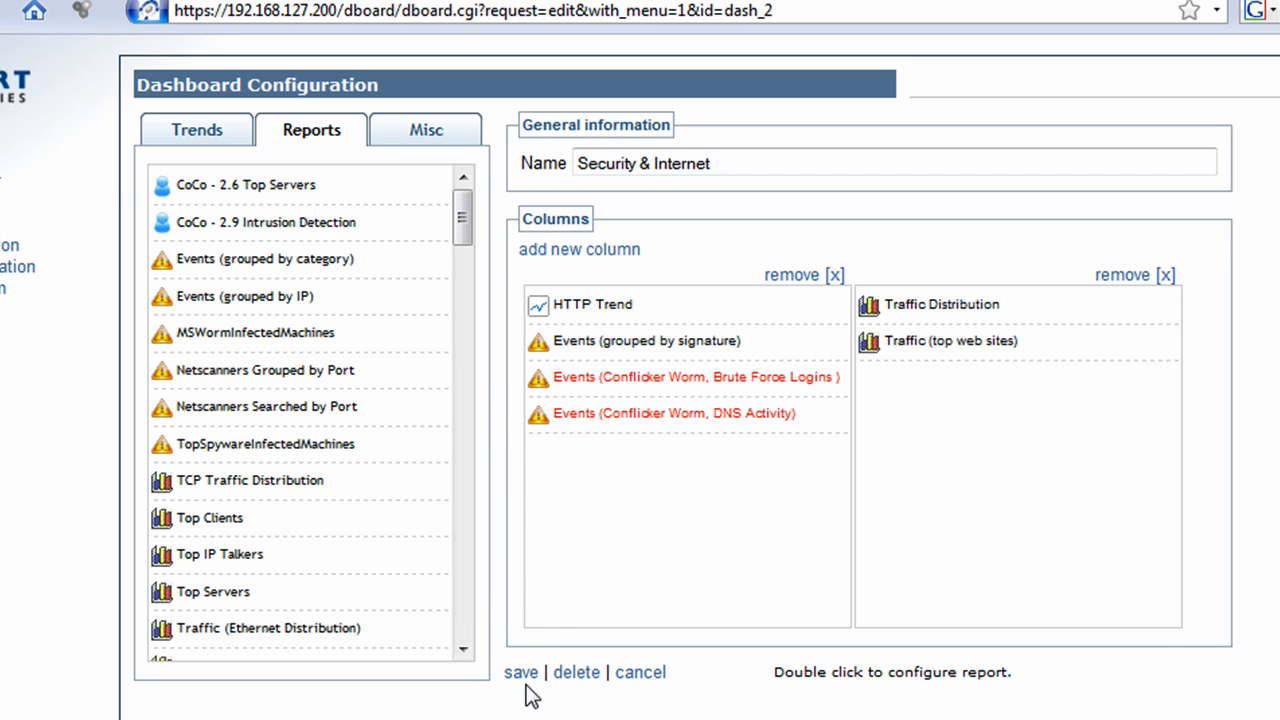
left_click(520, 672)
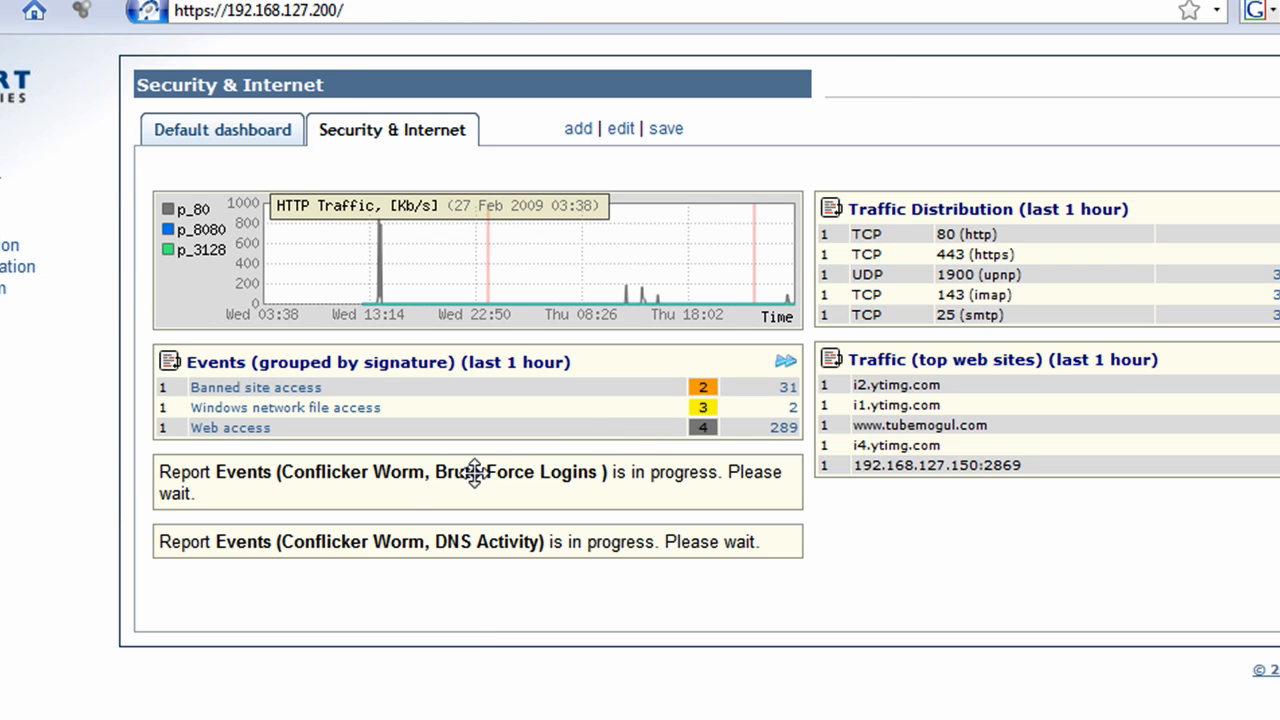
mouse_move(284, 520)
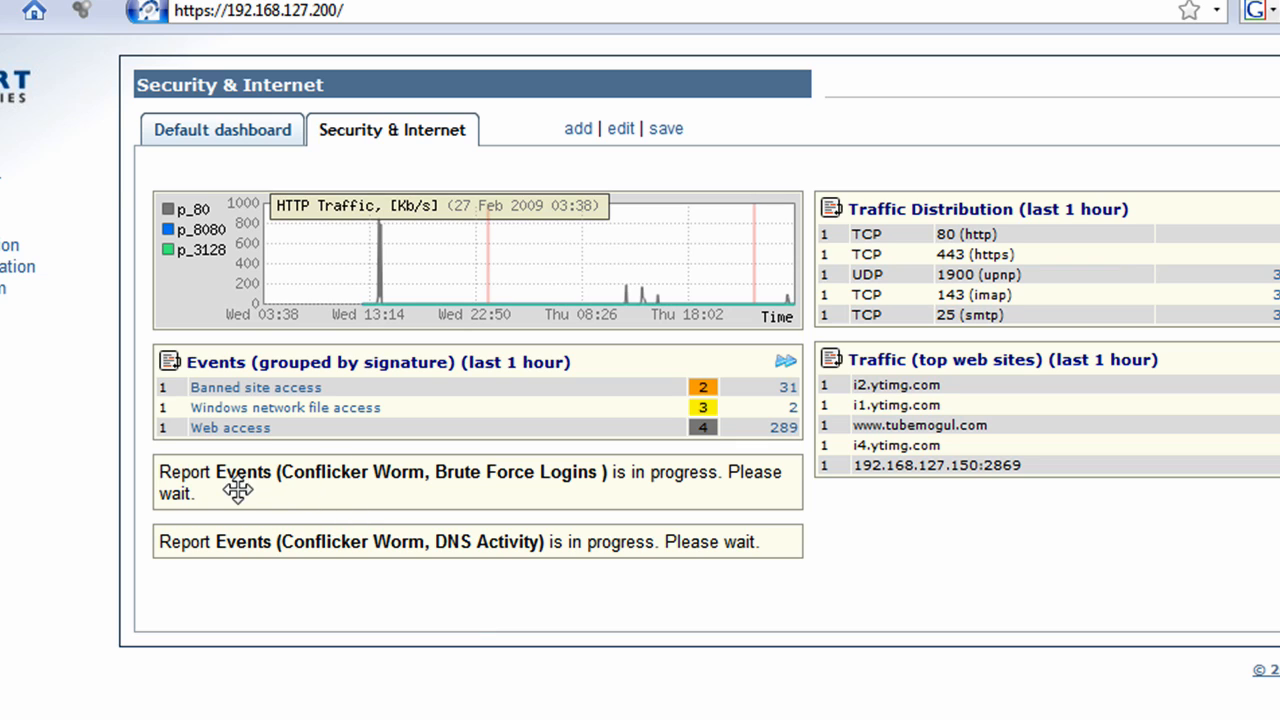
mouse_move(320, 500)
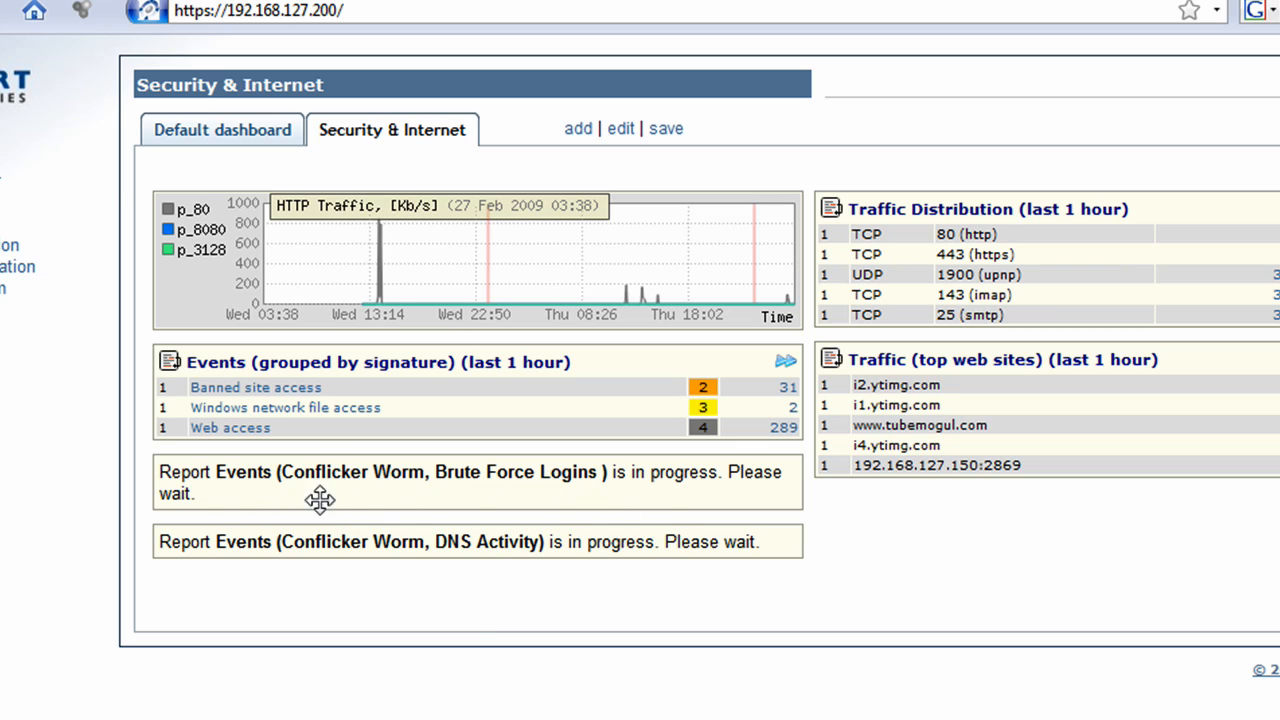
mouse_move(380, 580)
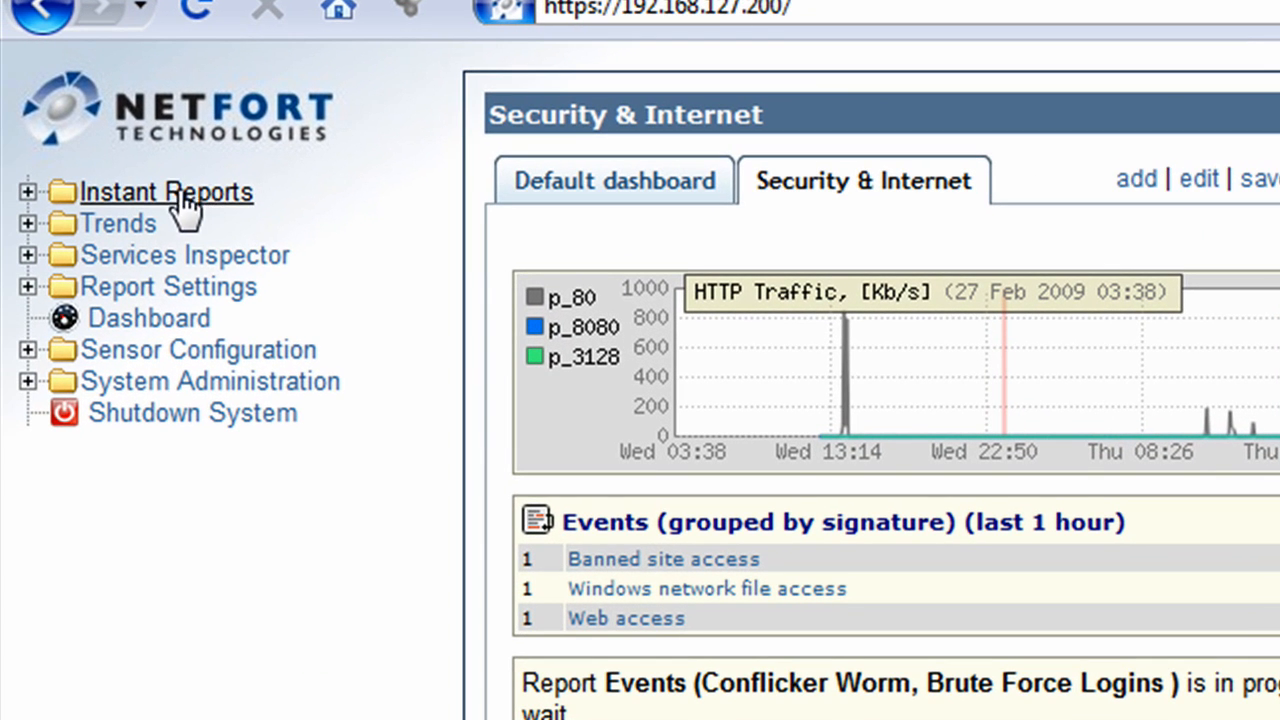
- Go to the Instant Reports list showing both Conflicker Worm event reports
left_click(30, 192)
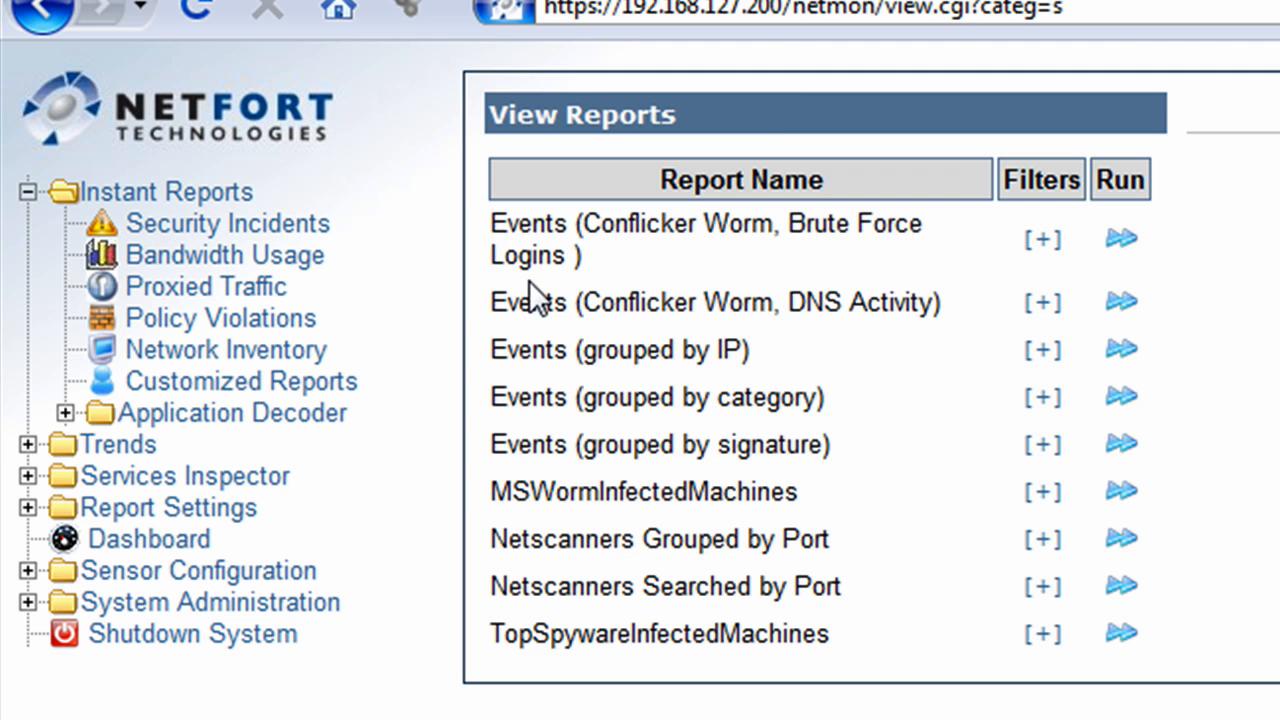
mouse_move(500, 218)
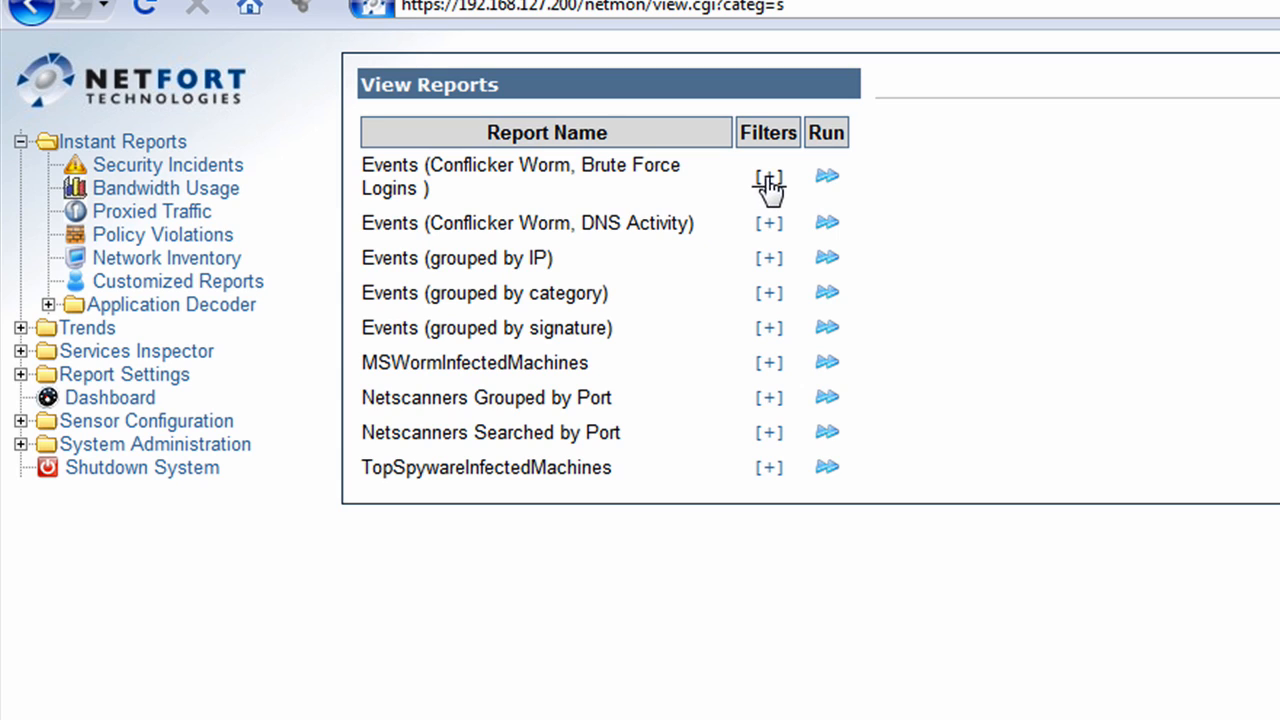
- Run the Conflicker Worm Brute Force Logins report for the last 24 hours, returning no results
left_click(768, 176)
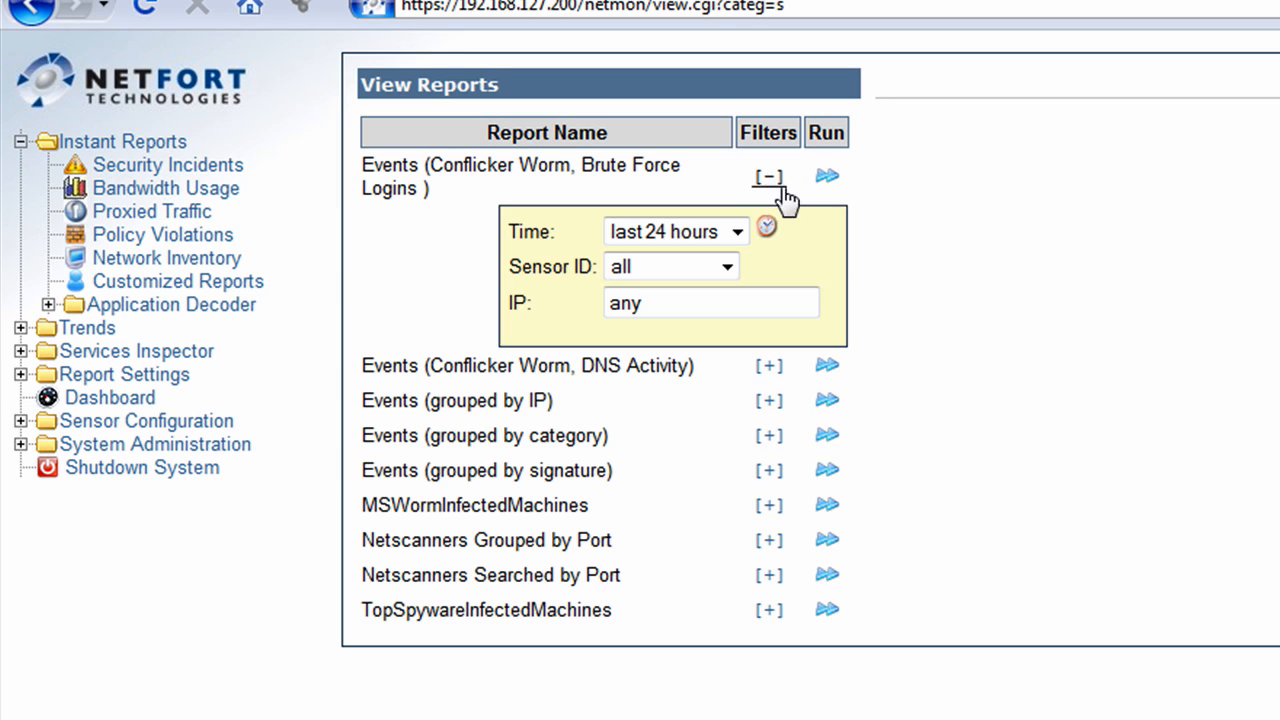
left_click(768, 226)
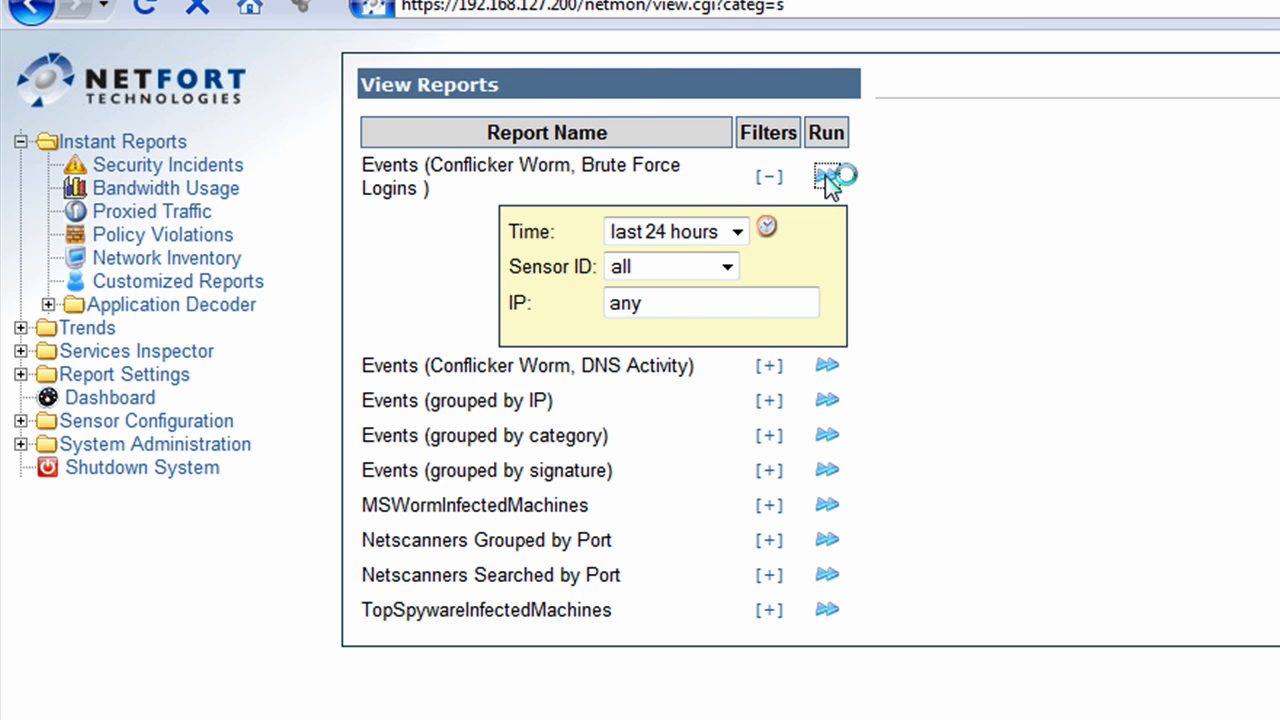
left_click(826, 176)
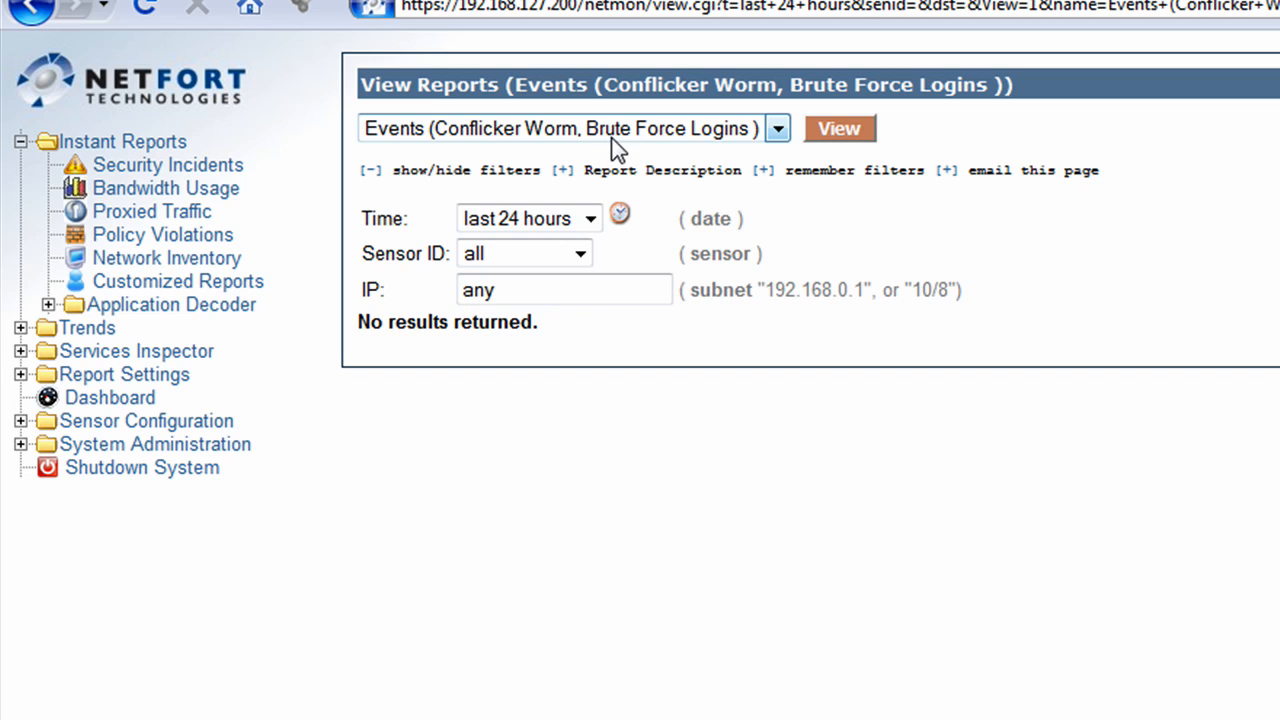
mouse_move(698, 140)
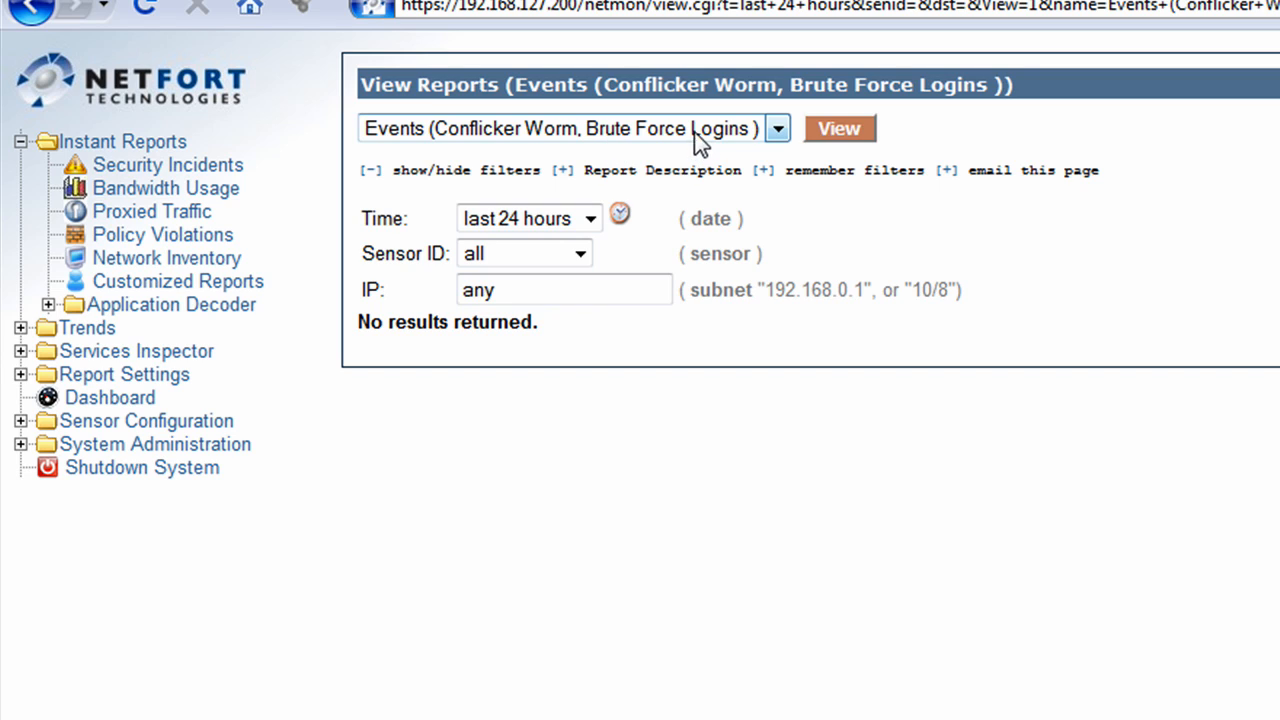
mouse_move(200, 22)
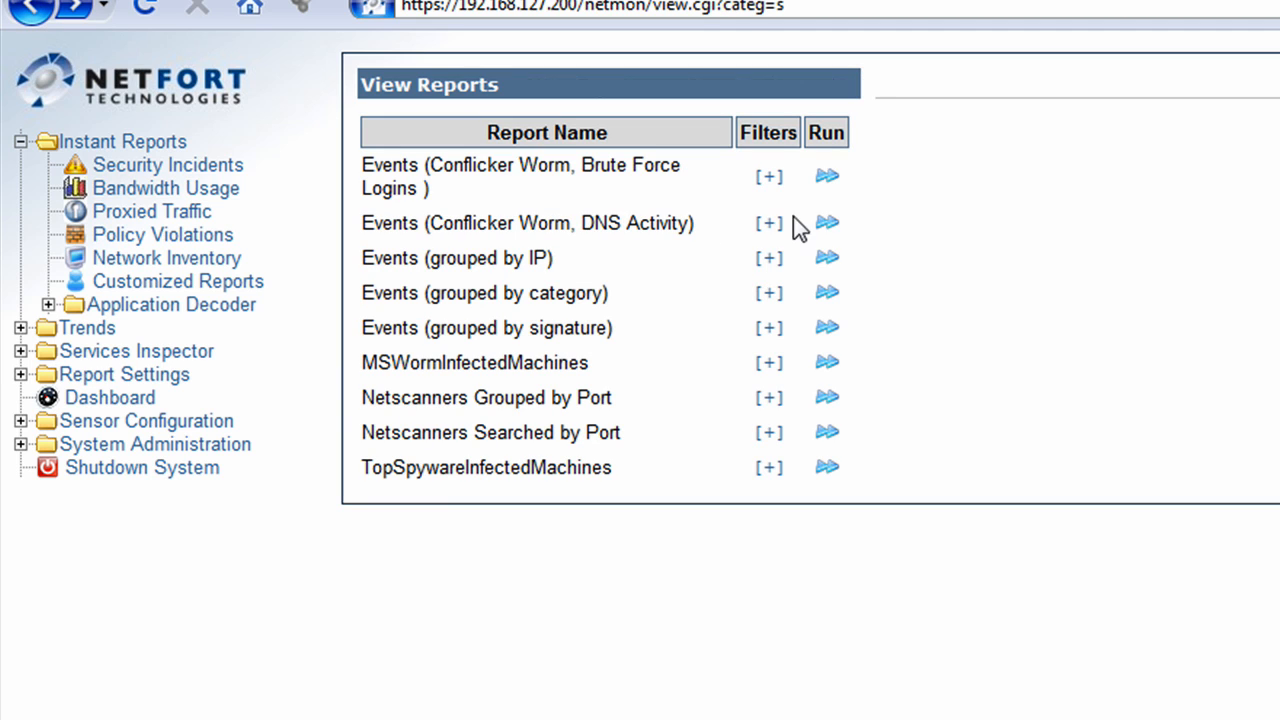
- Run the Conflicker Worm DNS Activity report for the last 24 hours, also returning no results
left_click(768, 222)
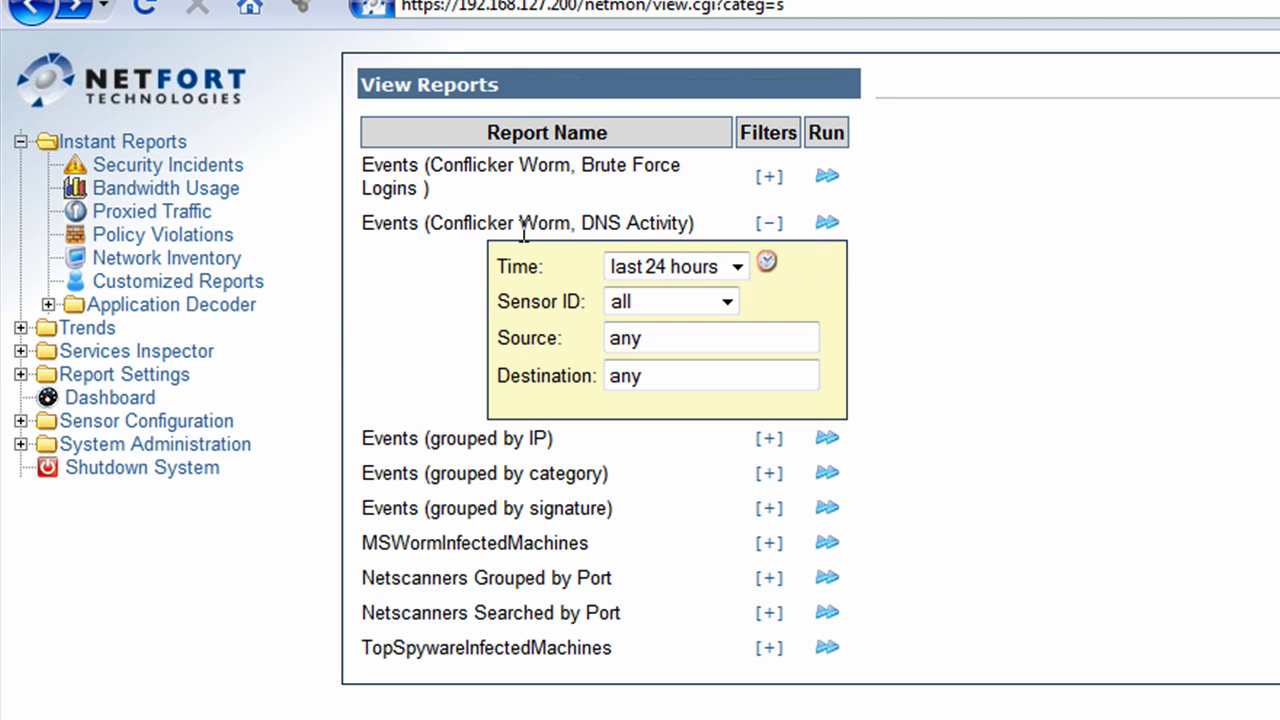
mouse_move(826, 224)
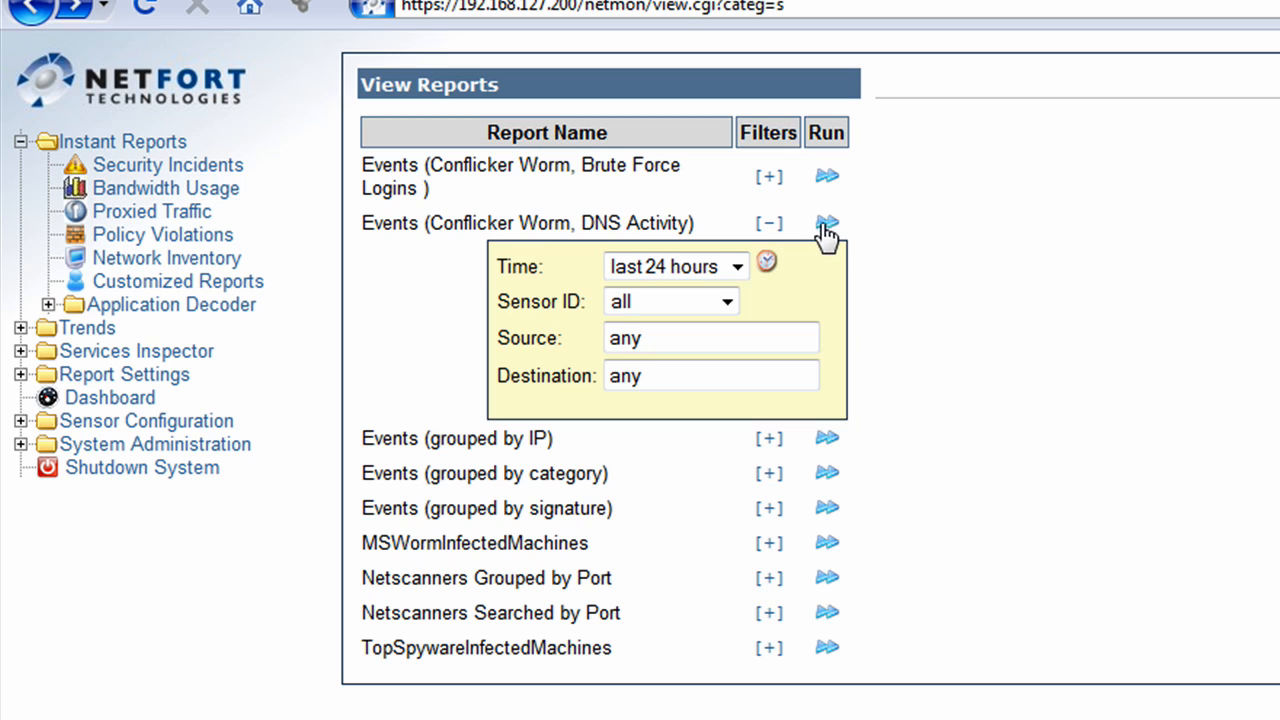
left_click(826, 222)
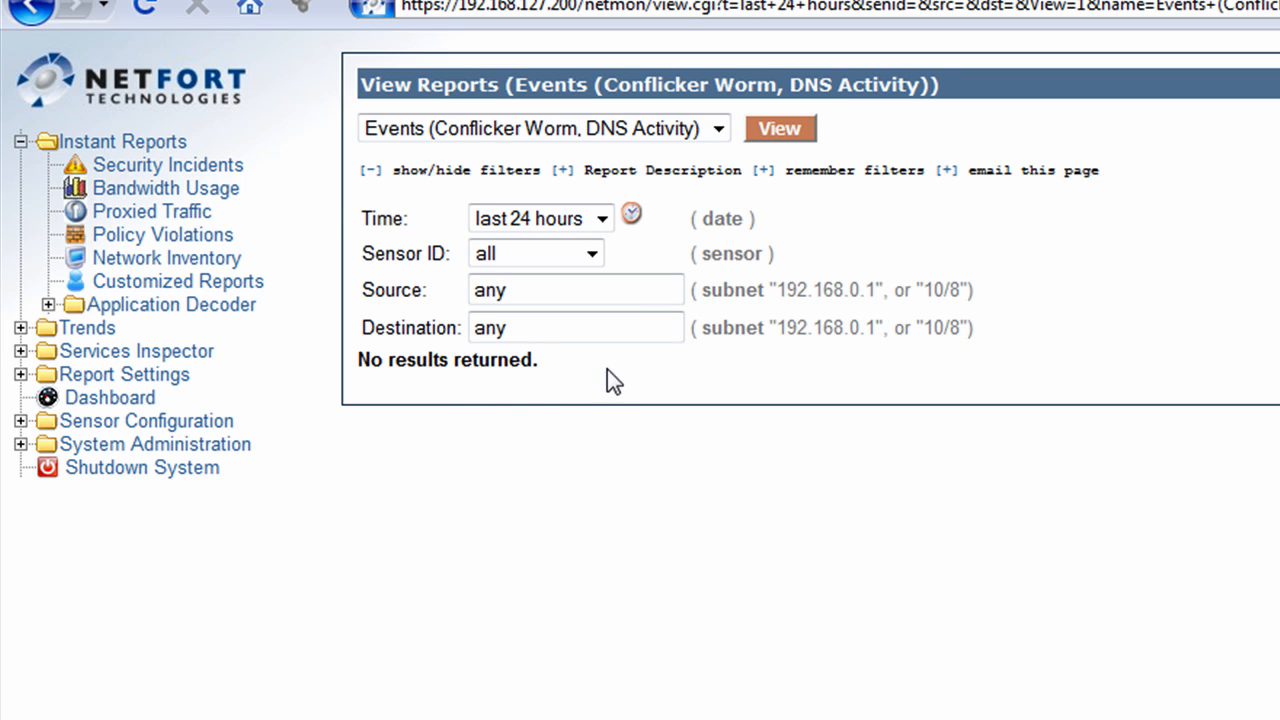
left_click(576, 328)
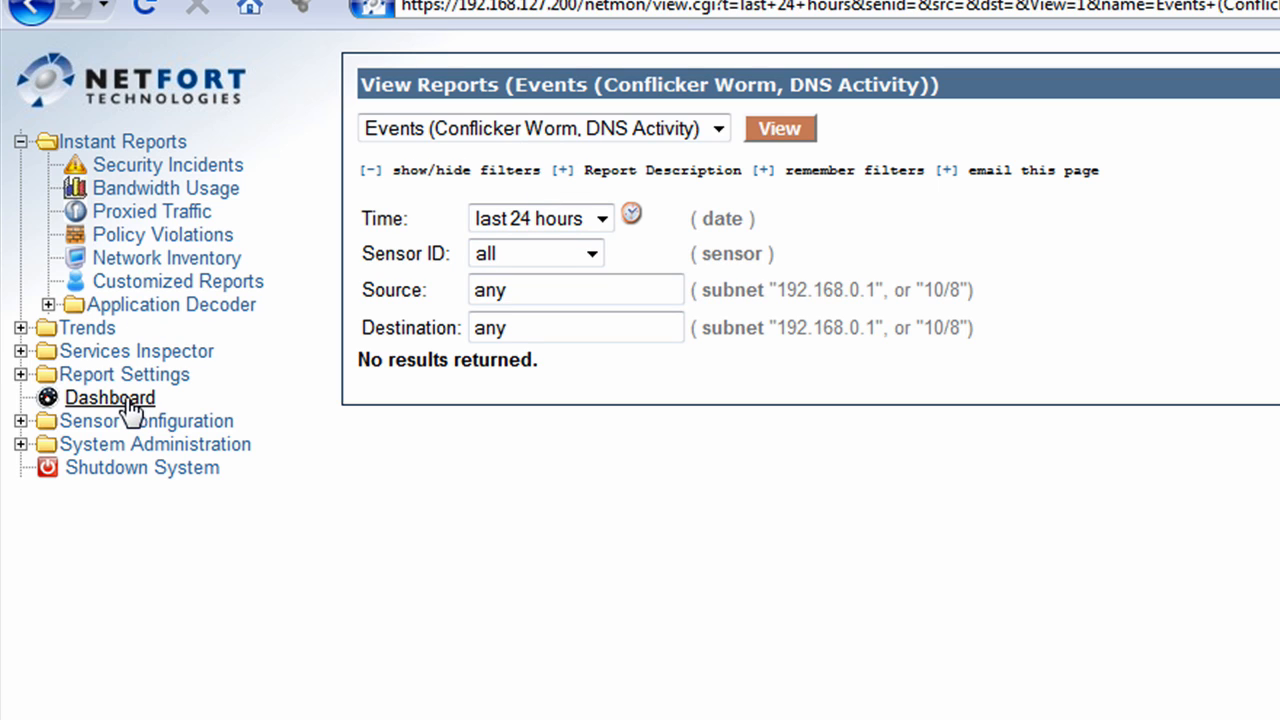
- Return to the Security & Internet dashboard with both Conflicker Worm alerts green, no records
left_click(108, 396)
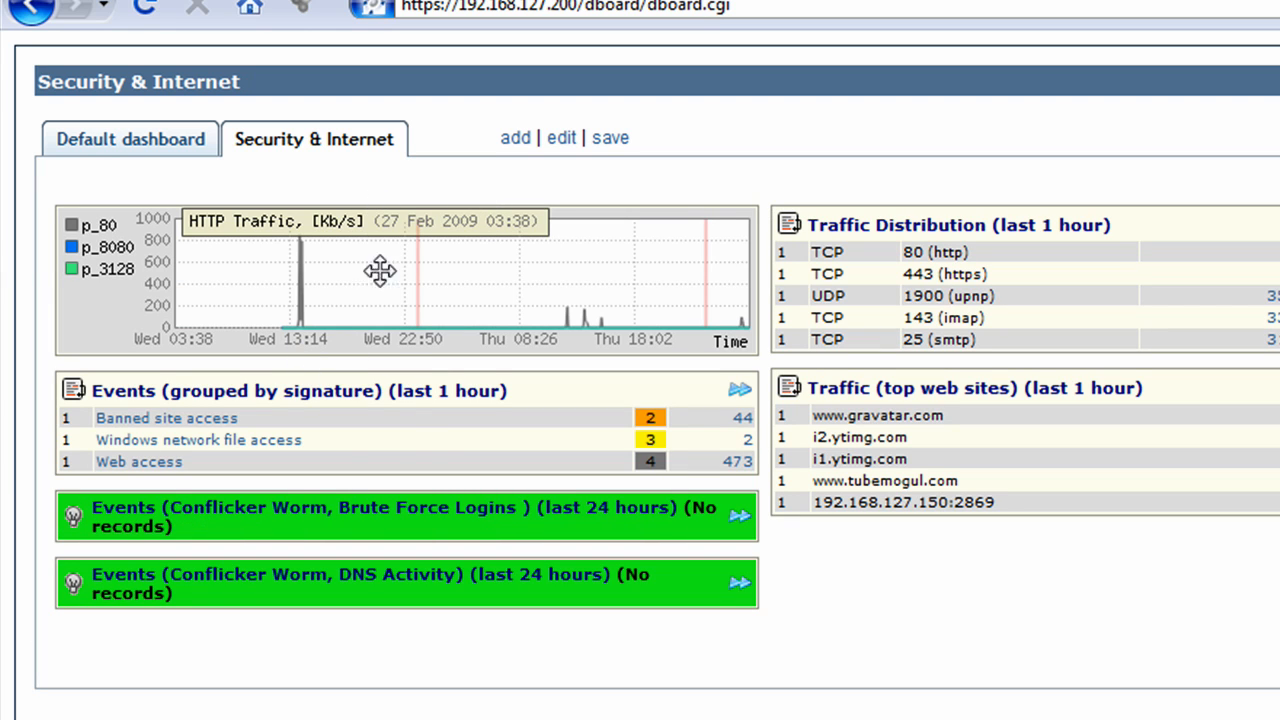
mouse_move(300, 172)
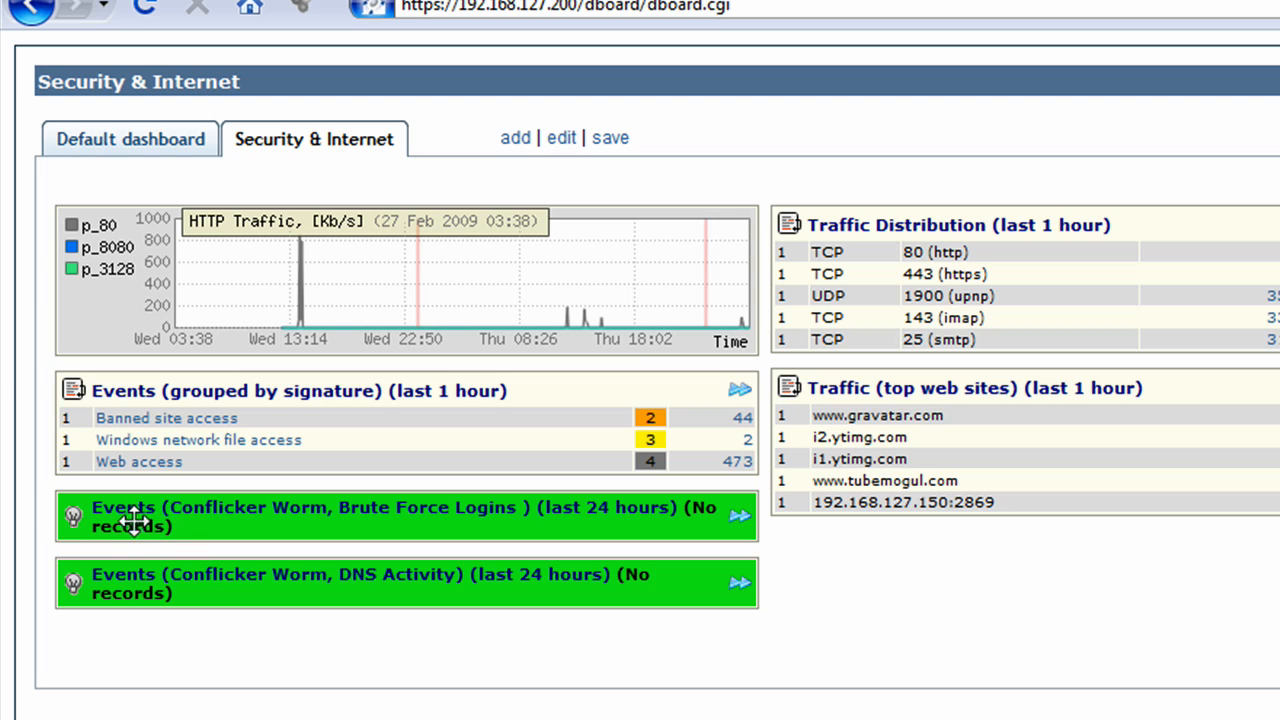
mouse_move(272, 530)
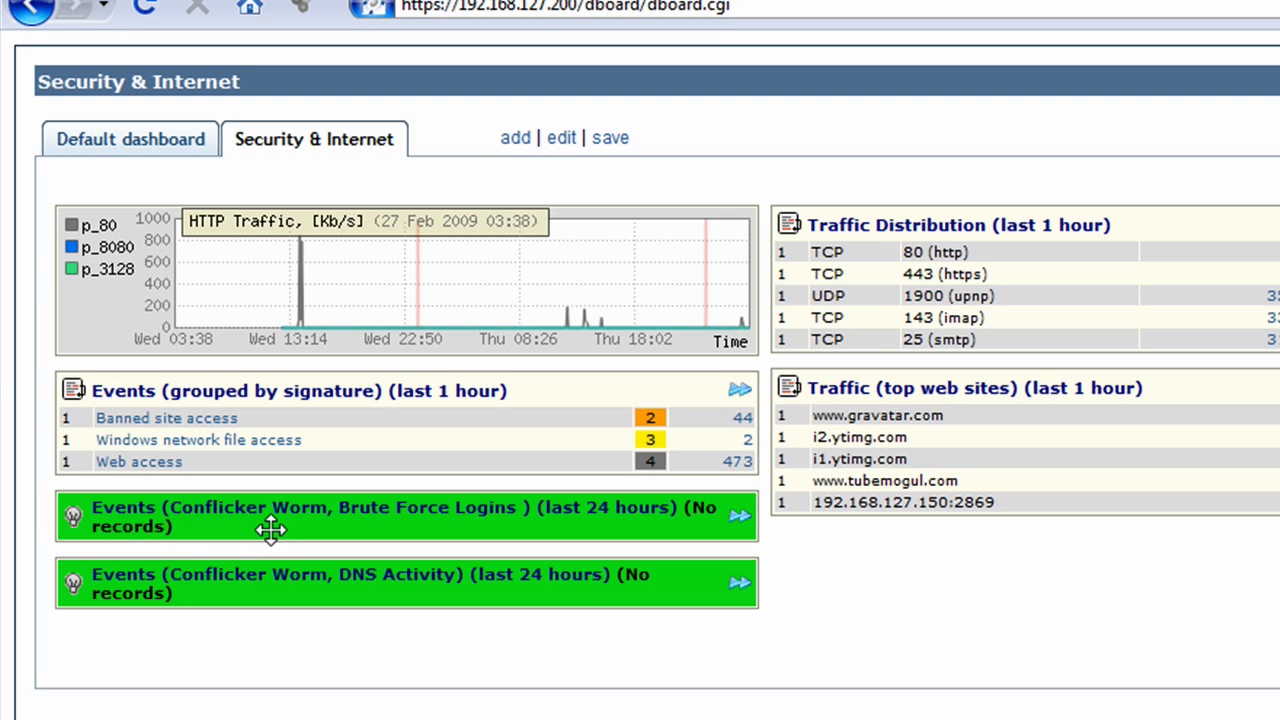
mouse_move(430, 556)
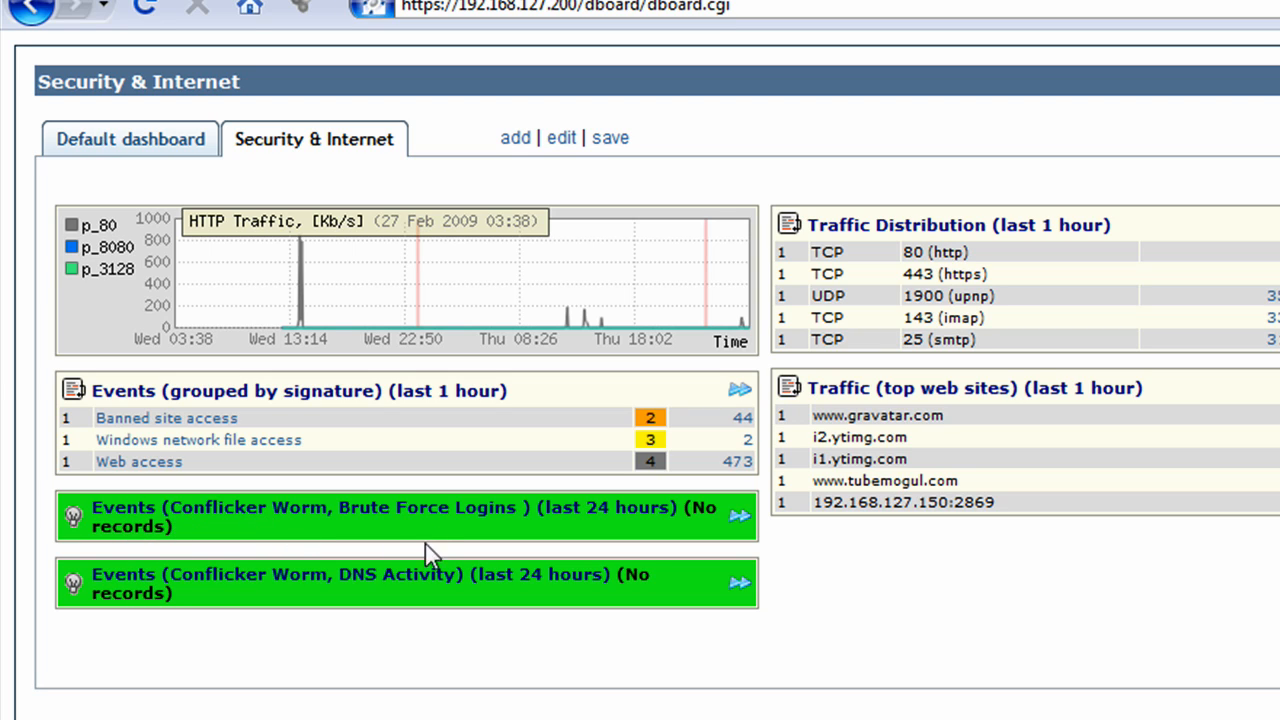
mouse_move(350, 558)
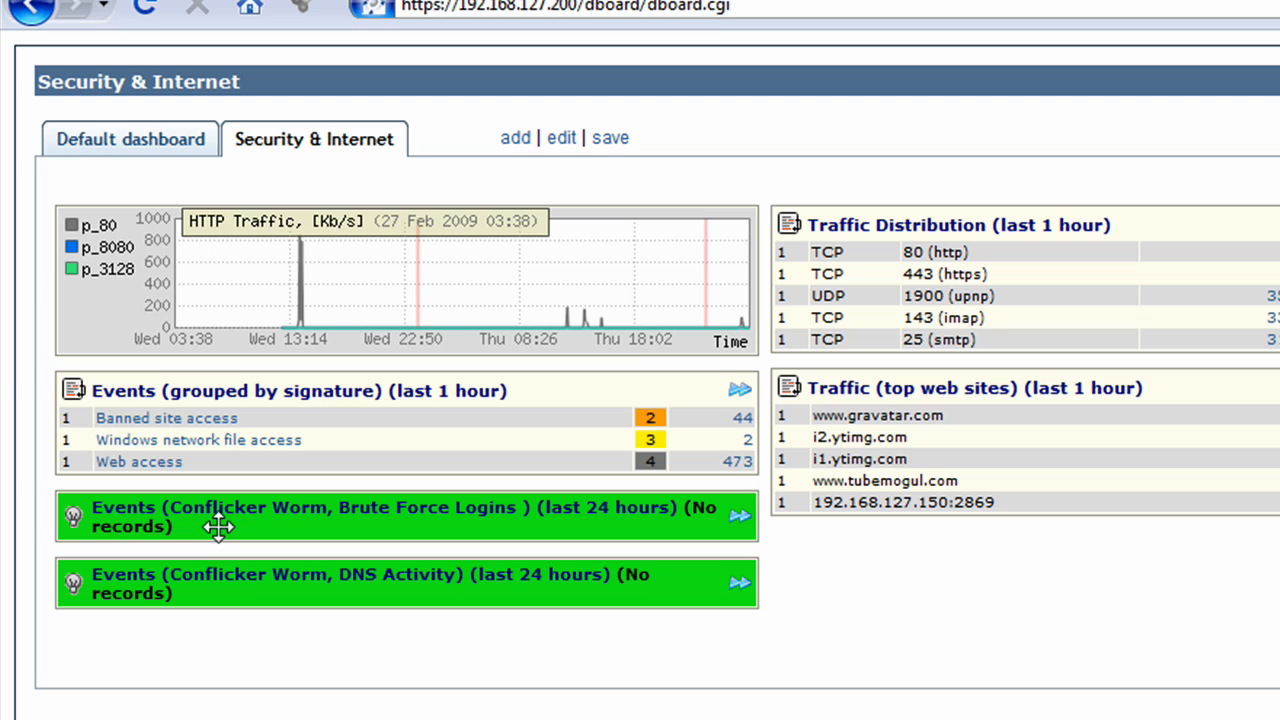
mouse_move(250, 560)
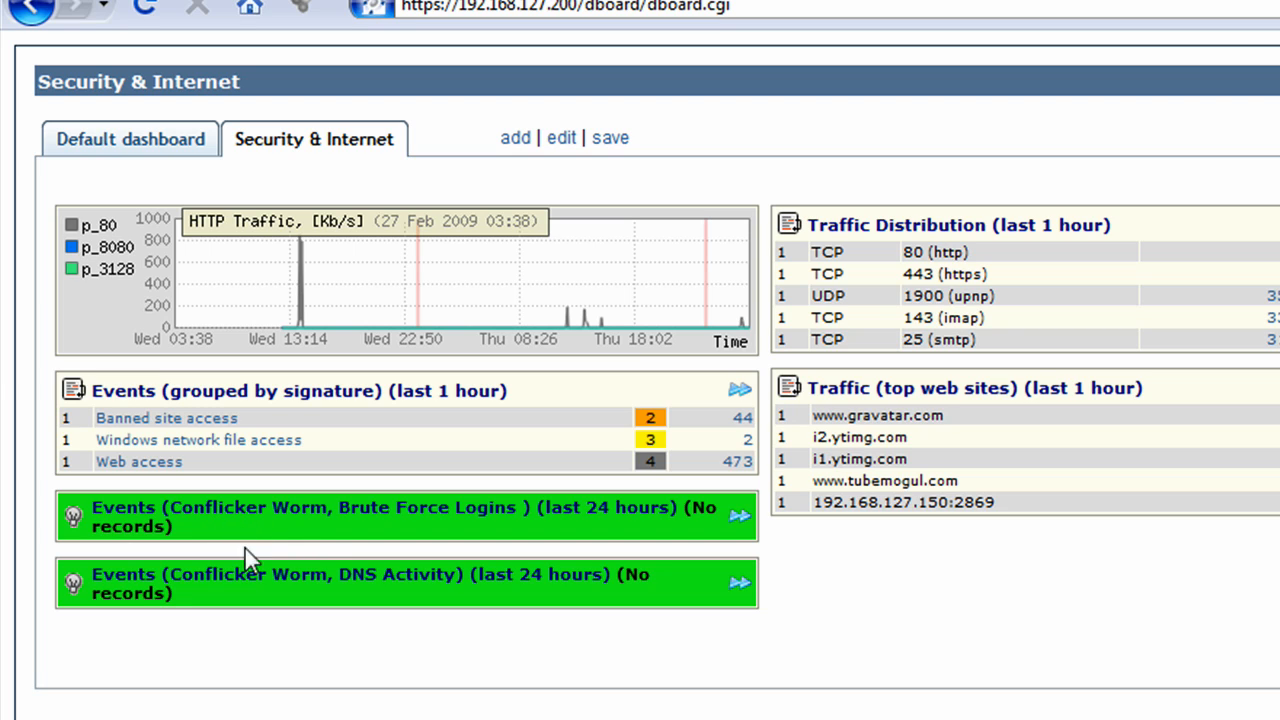
mouse_move(408, 558)
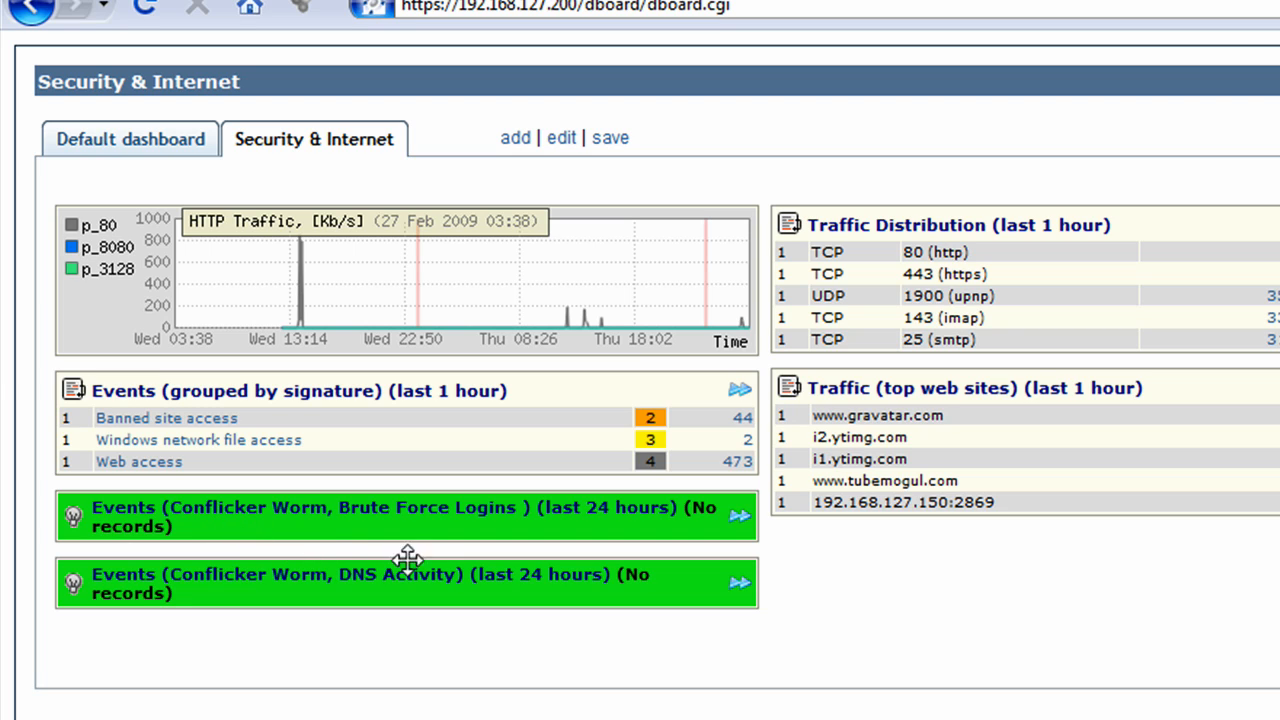
mouse_move(624, 576)
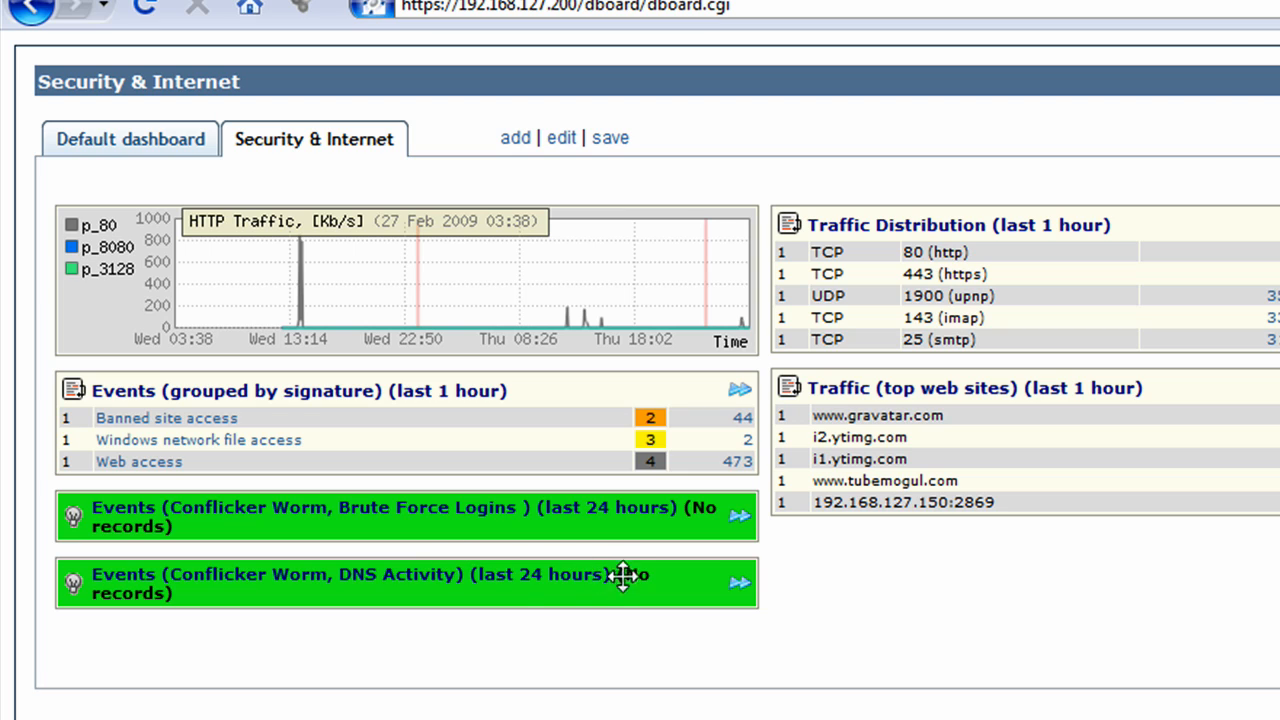
mouse_move(628, 560)
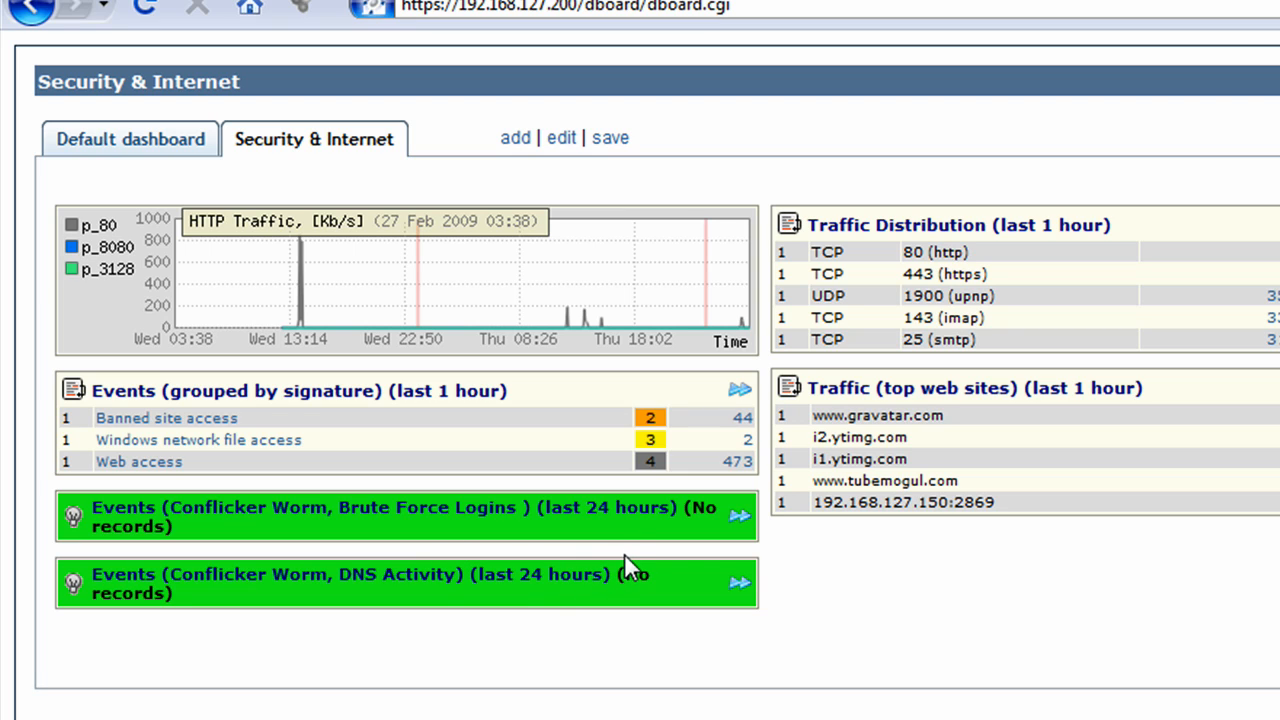
mouse_move(668, 572)
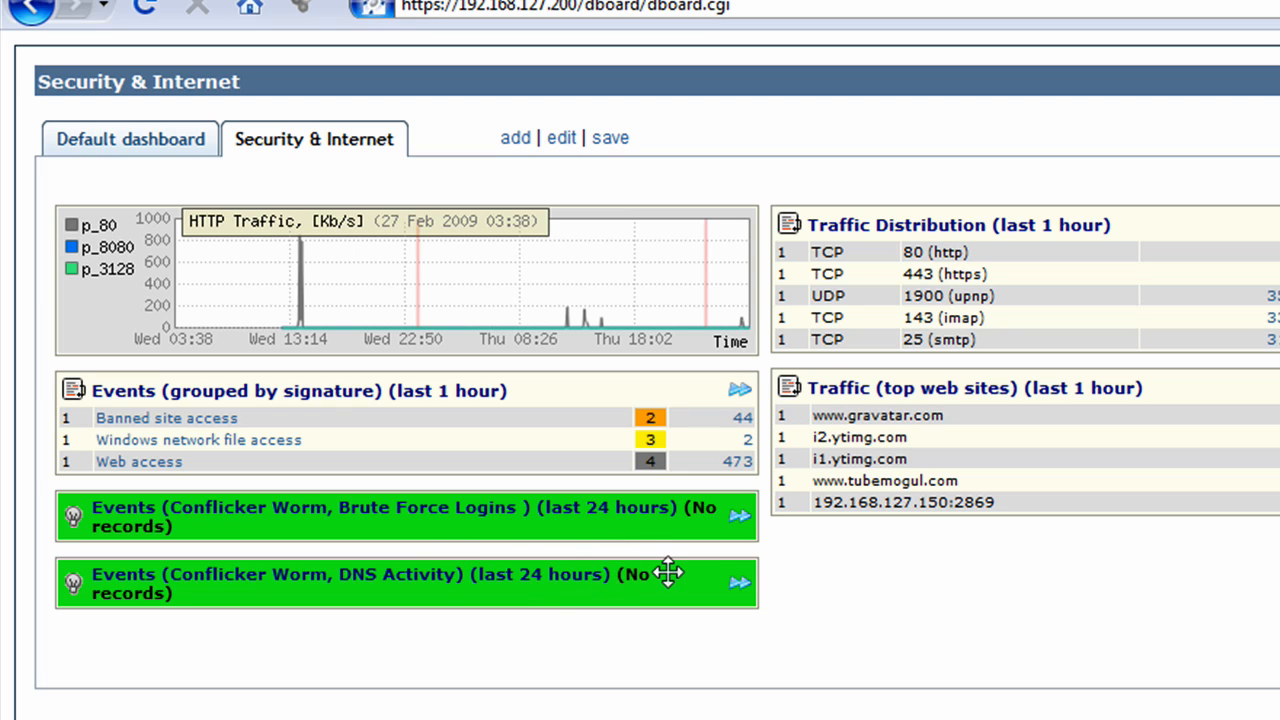